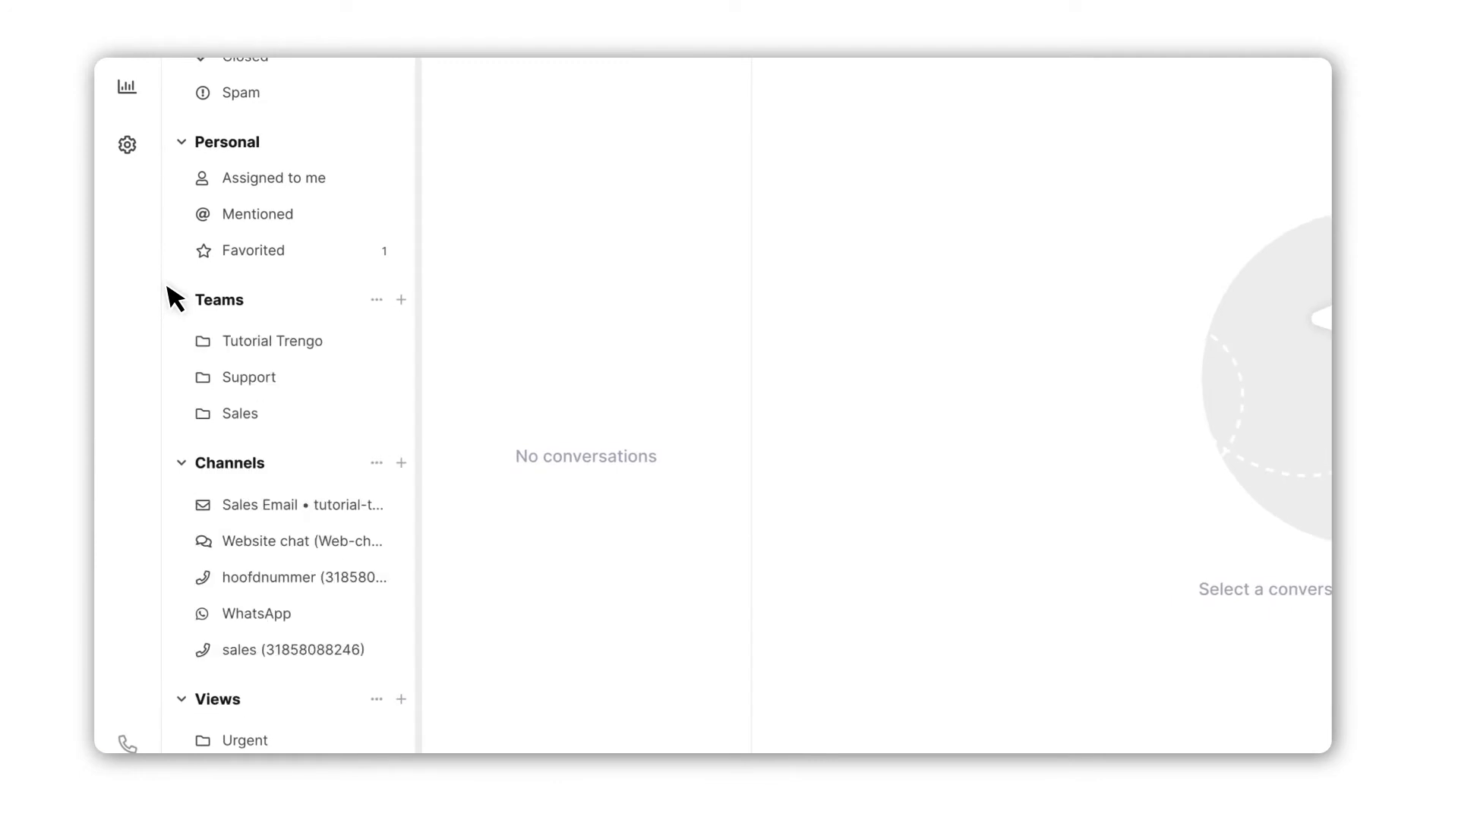
pyautogui.click(377, 299)
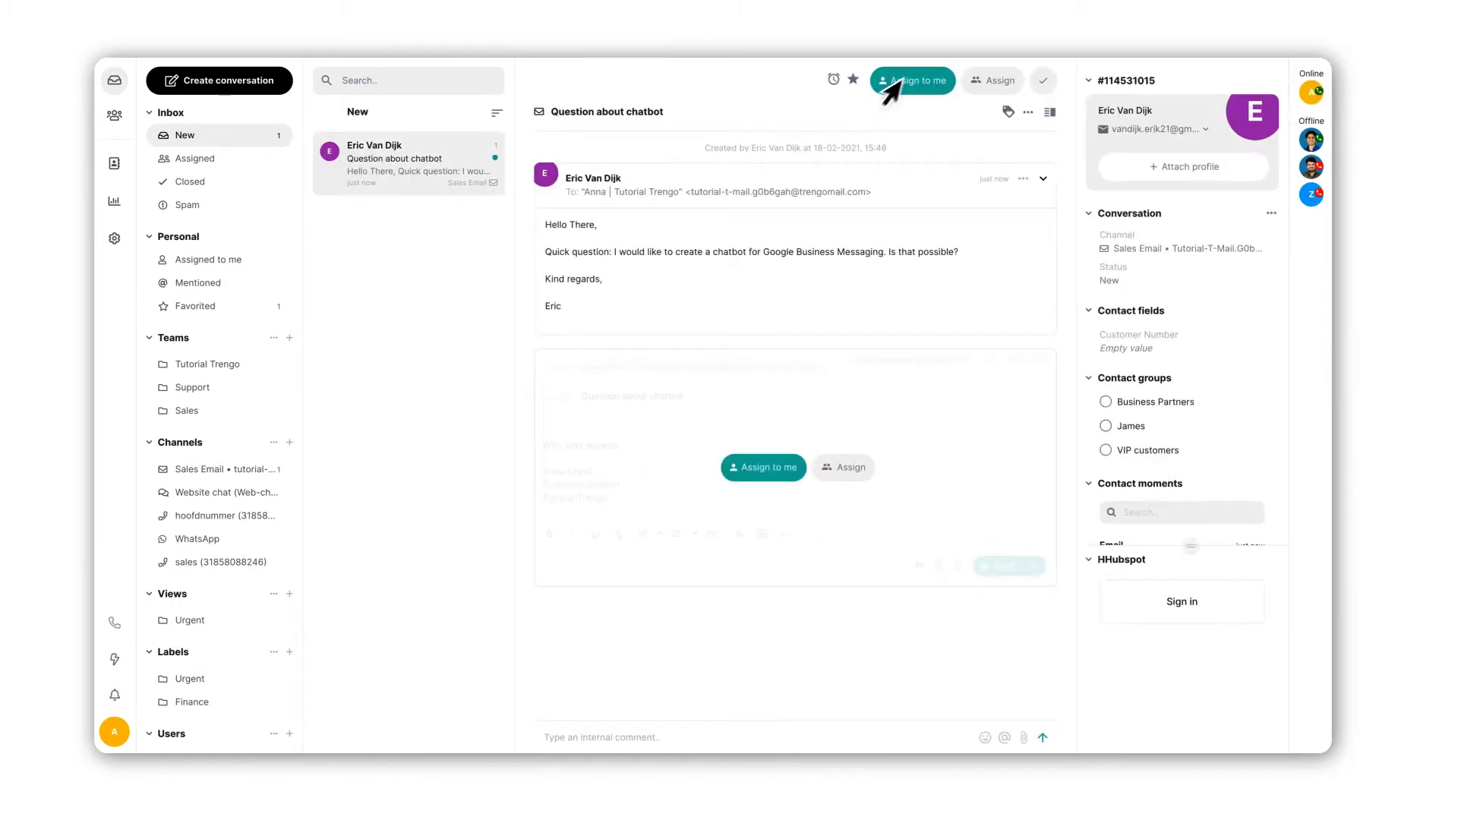
pyautogui.moveTo(997, 84)
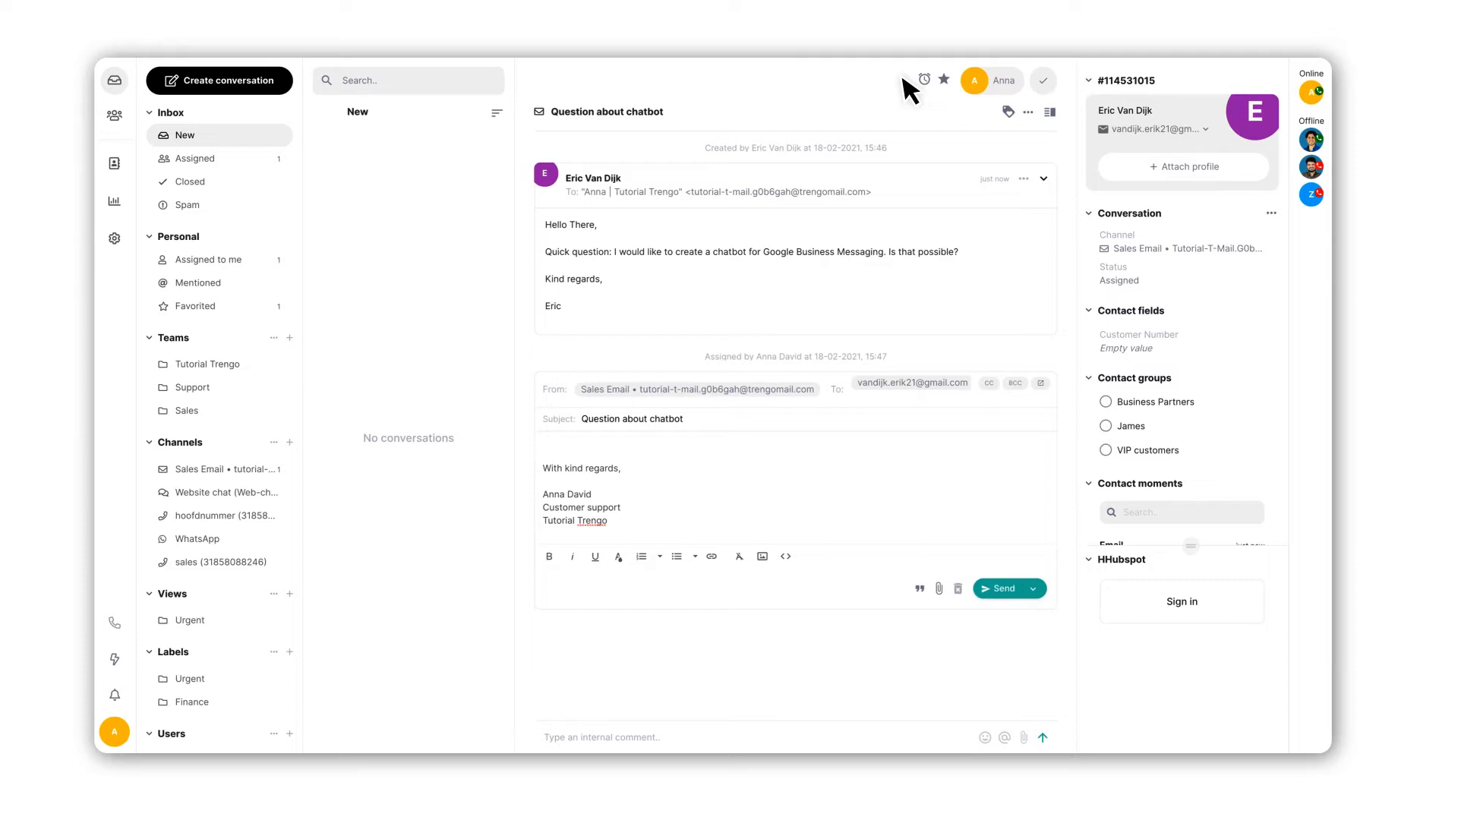
pyautogui.moveTo(909, 92)
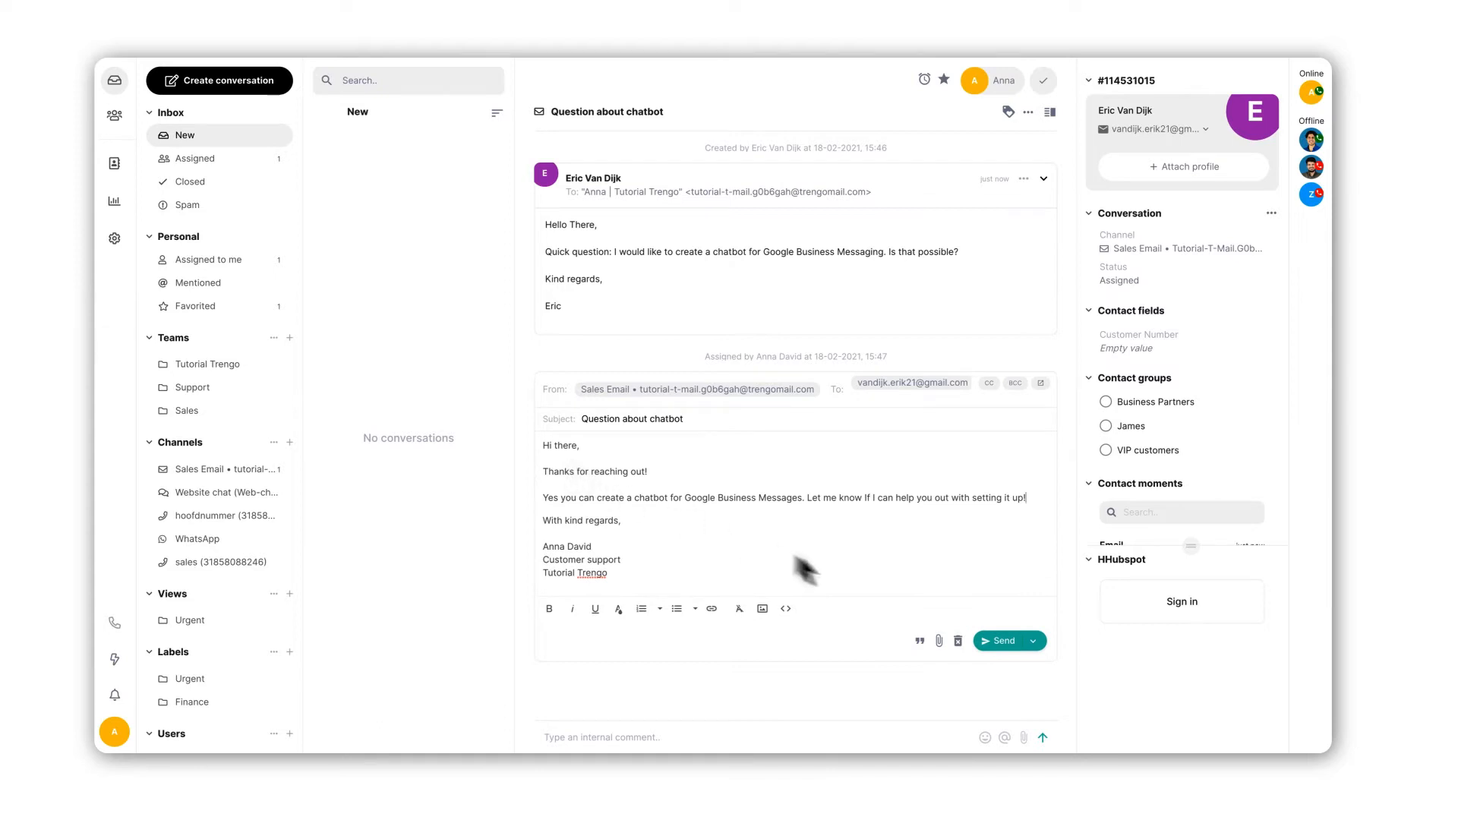
pyautogui.moveTo(997, 639)
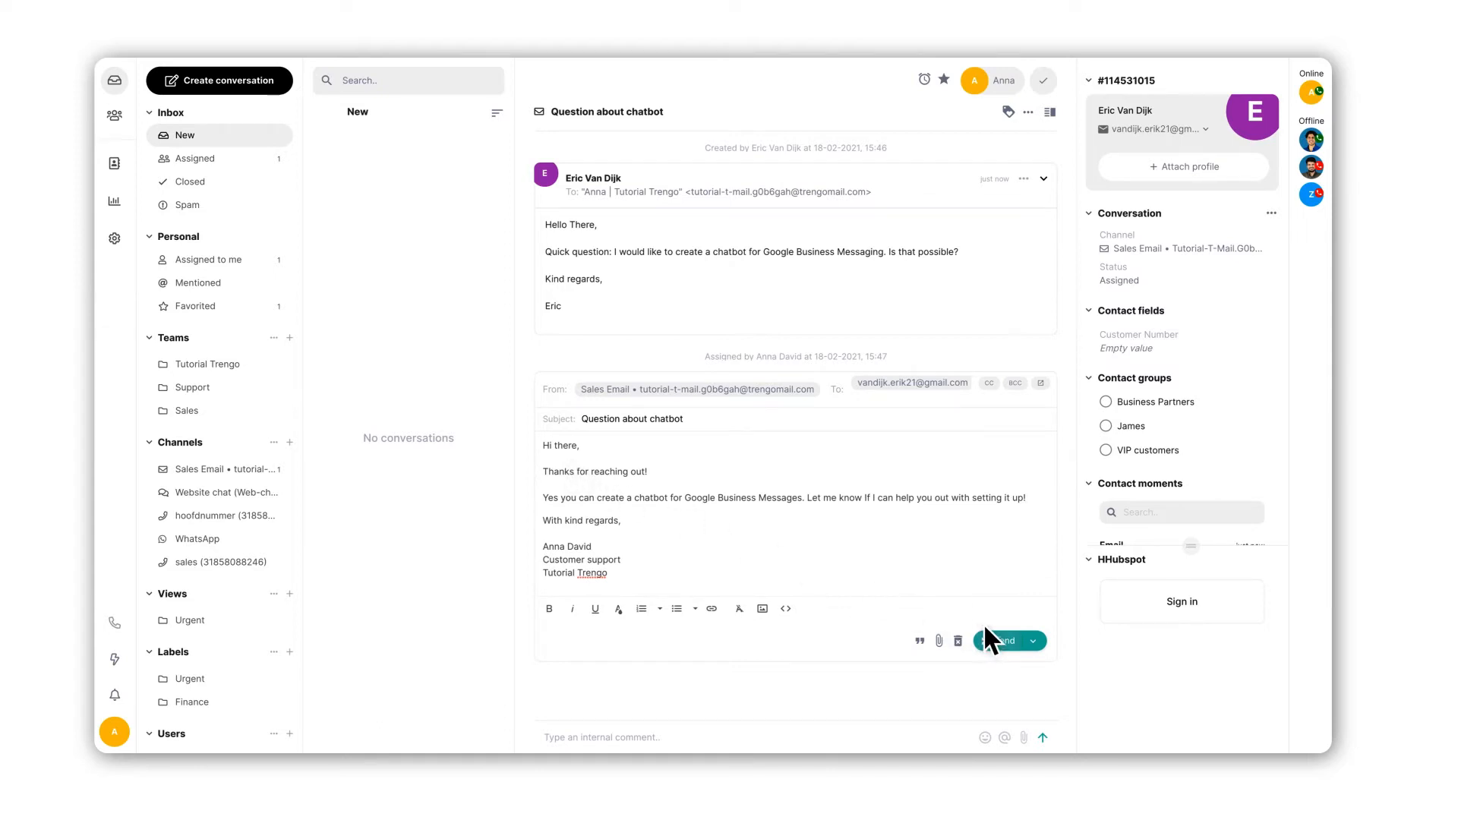
pyautogui.click(1003, 640)
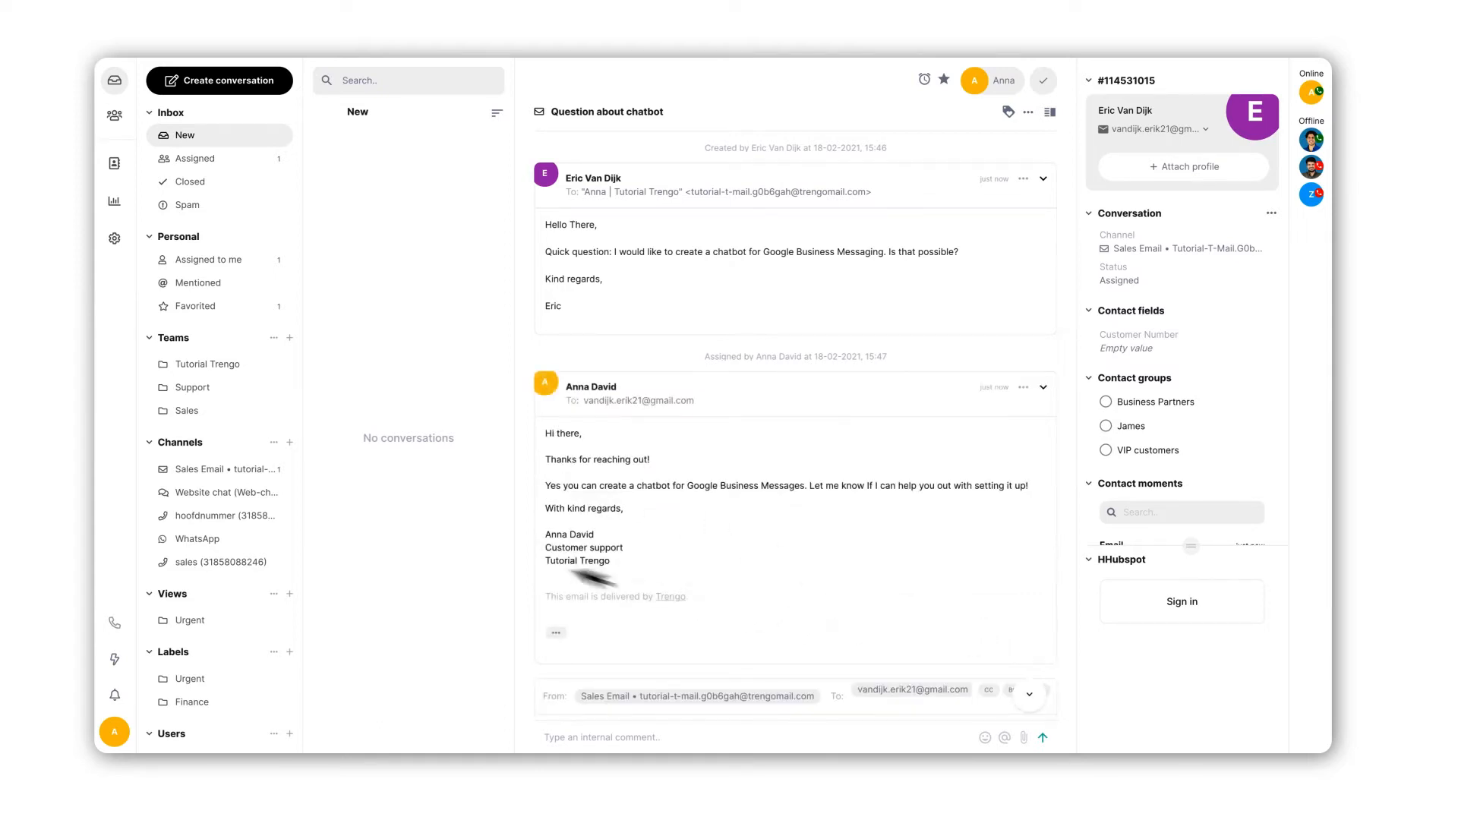
pyautogui.moveTo(195, 260)
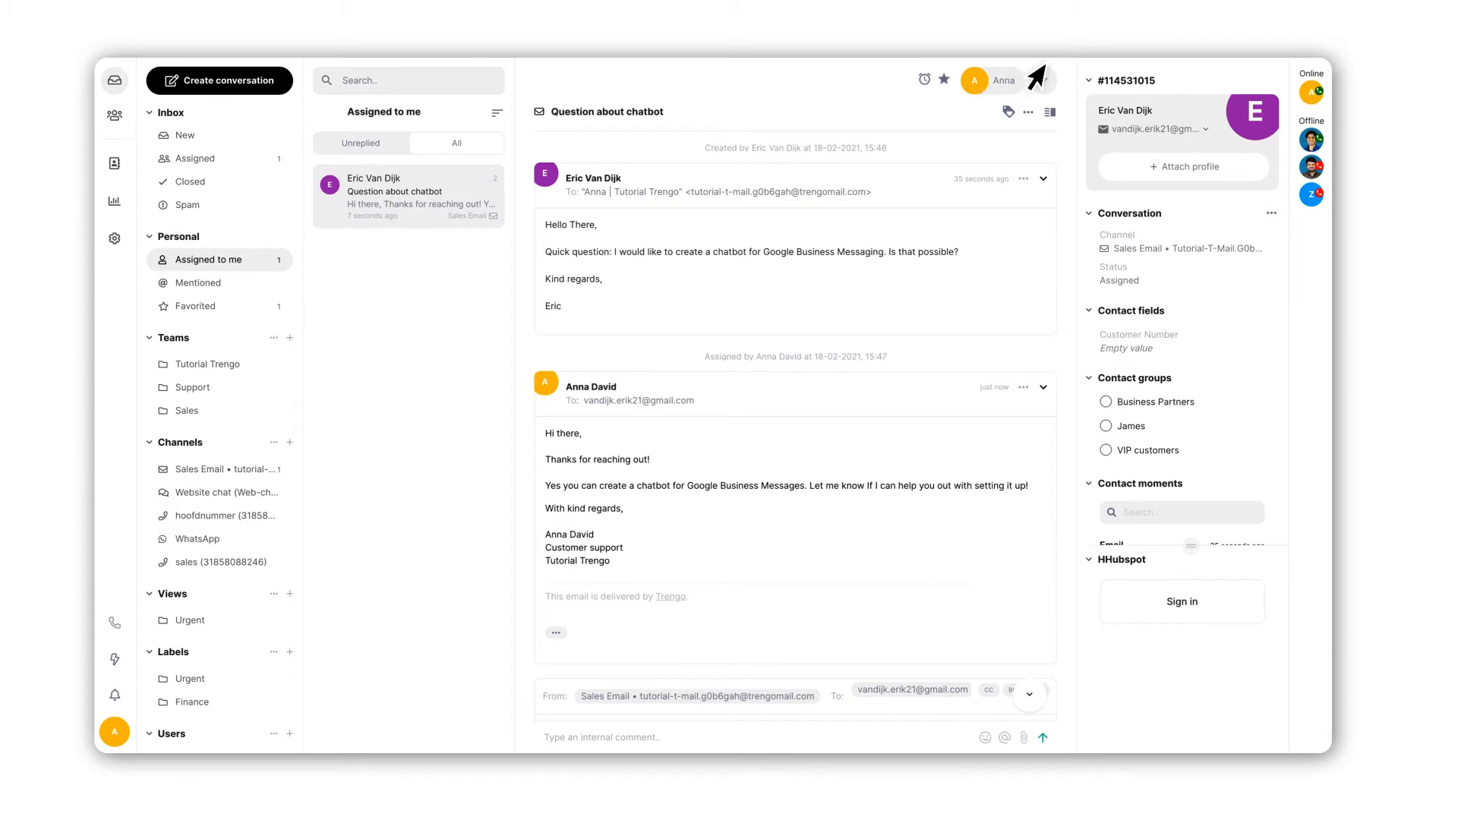
pyautogui.click(1042, 79)
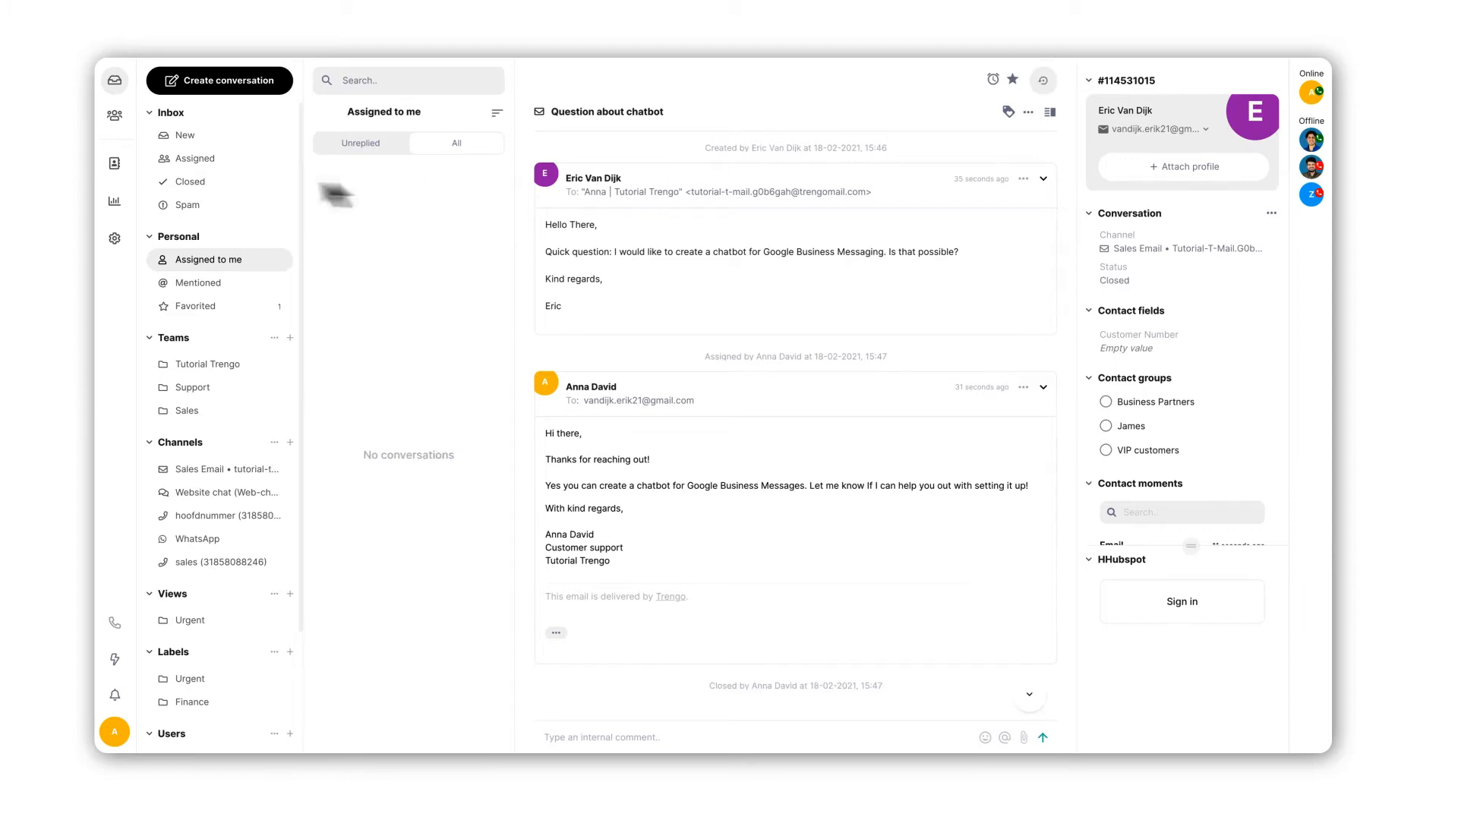
pyautogui.click(191, 182)
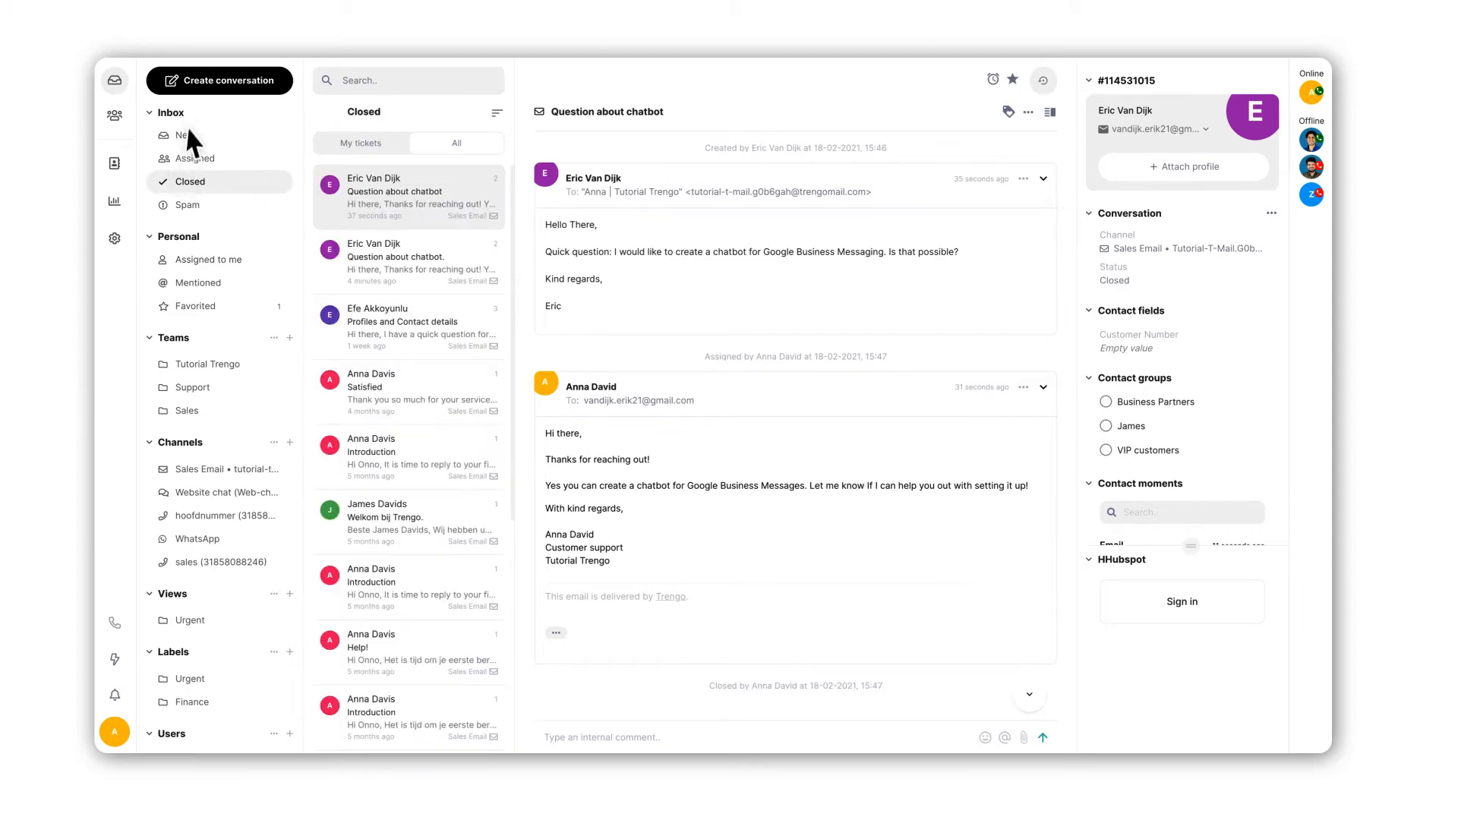
pyautogui.click(184, 136)
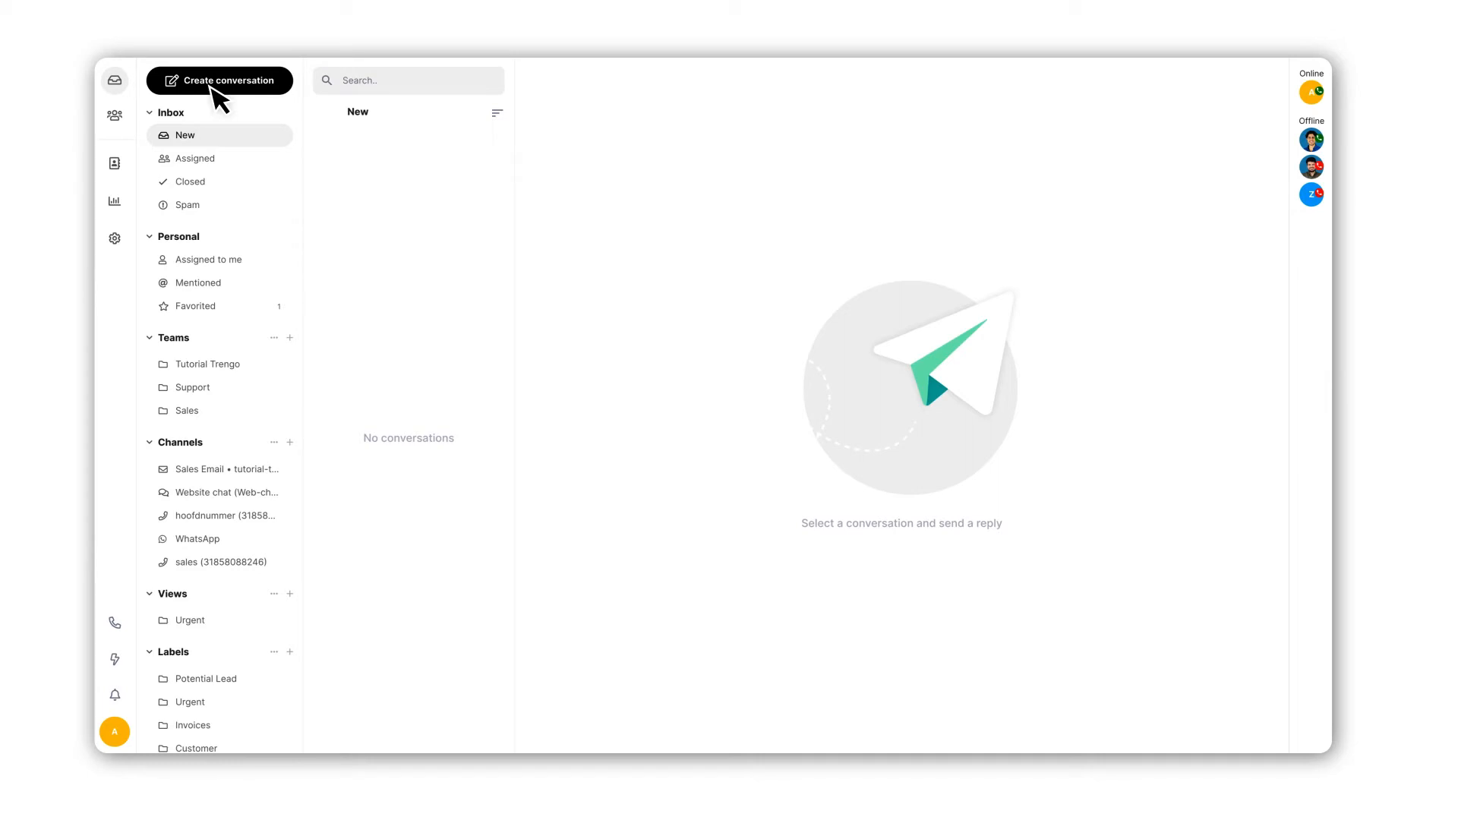
# Step: Send a Sales Email message with subject 'test' and body 'This is a test conversation.'
pyautogui.click(219, 80)
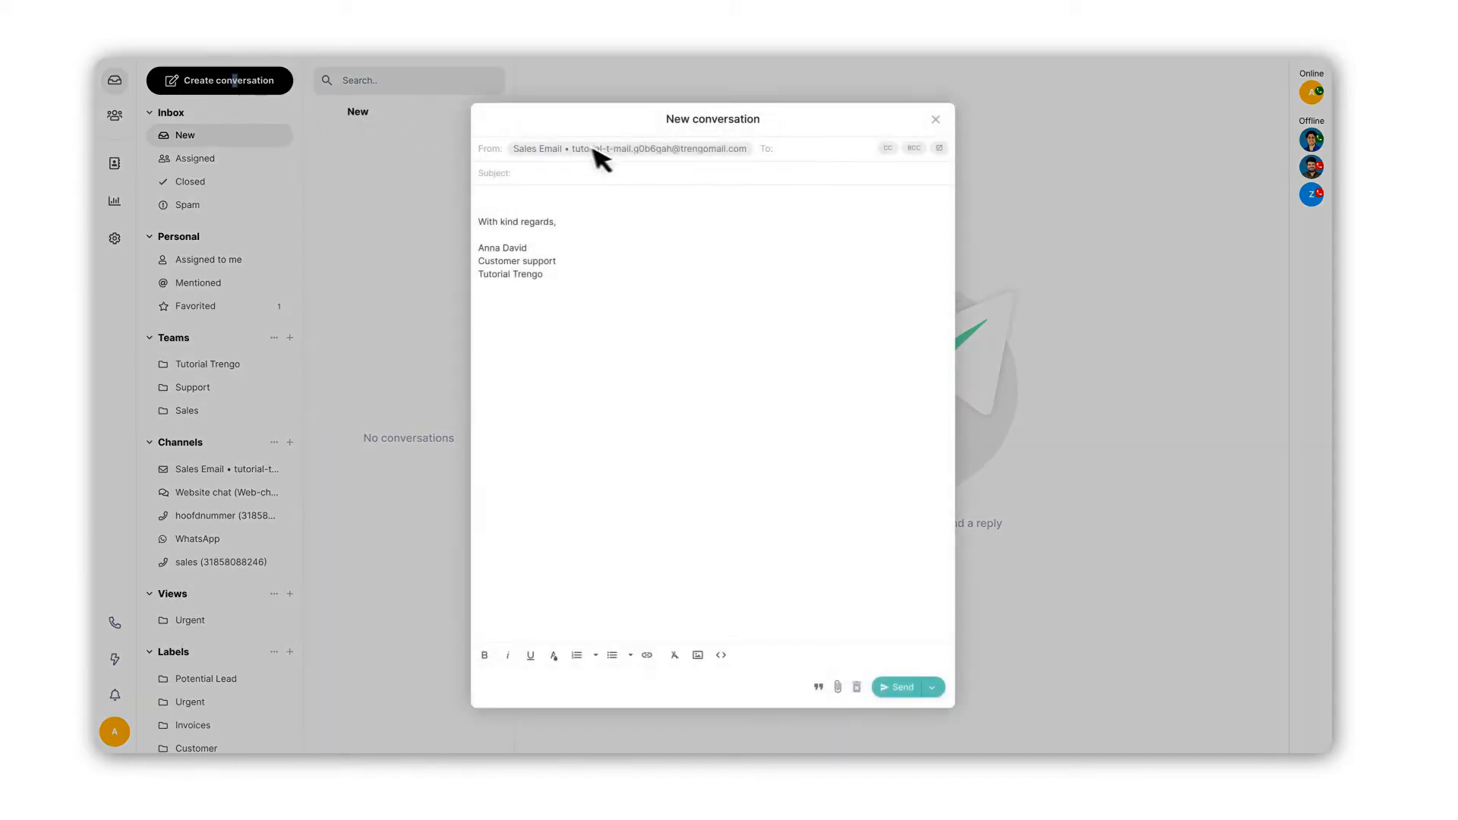
pyautogui.click(629, 149)
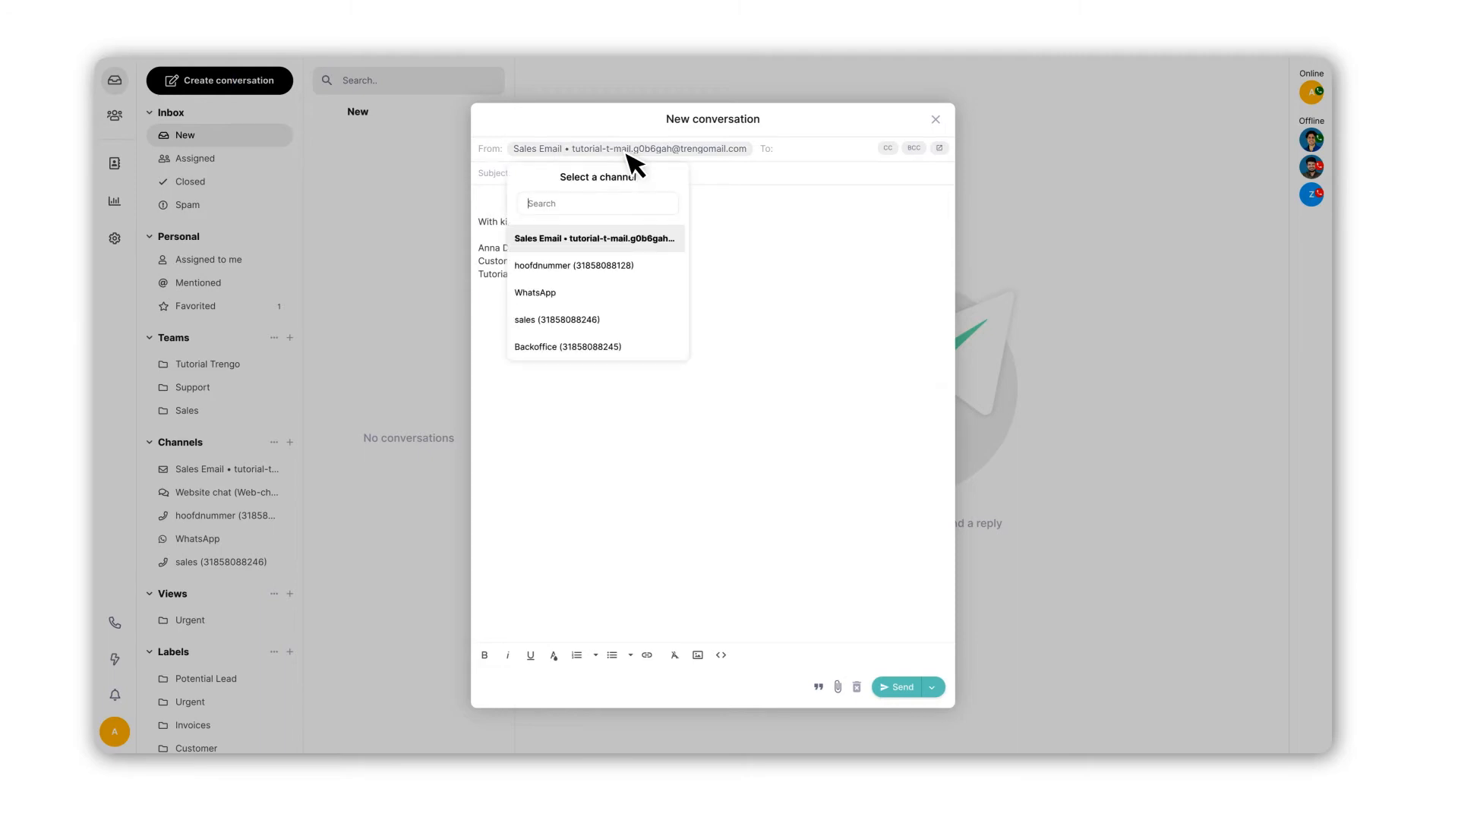
pyautogui.click(593, 238)
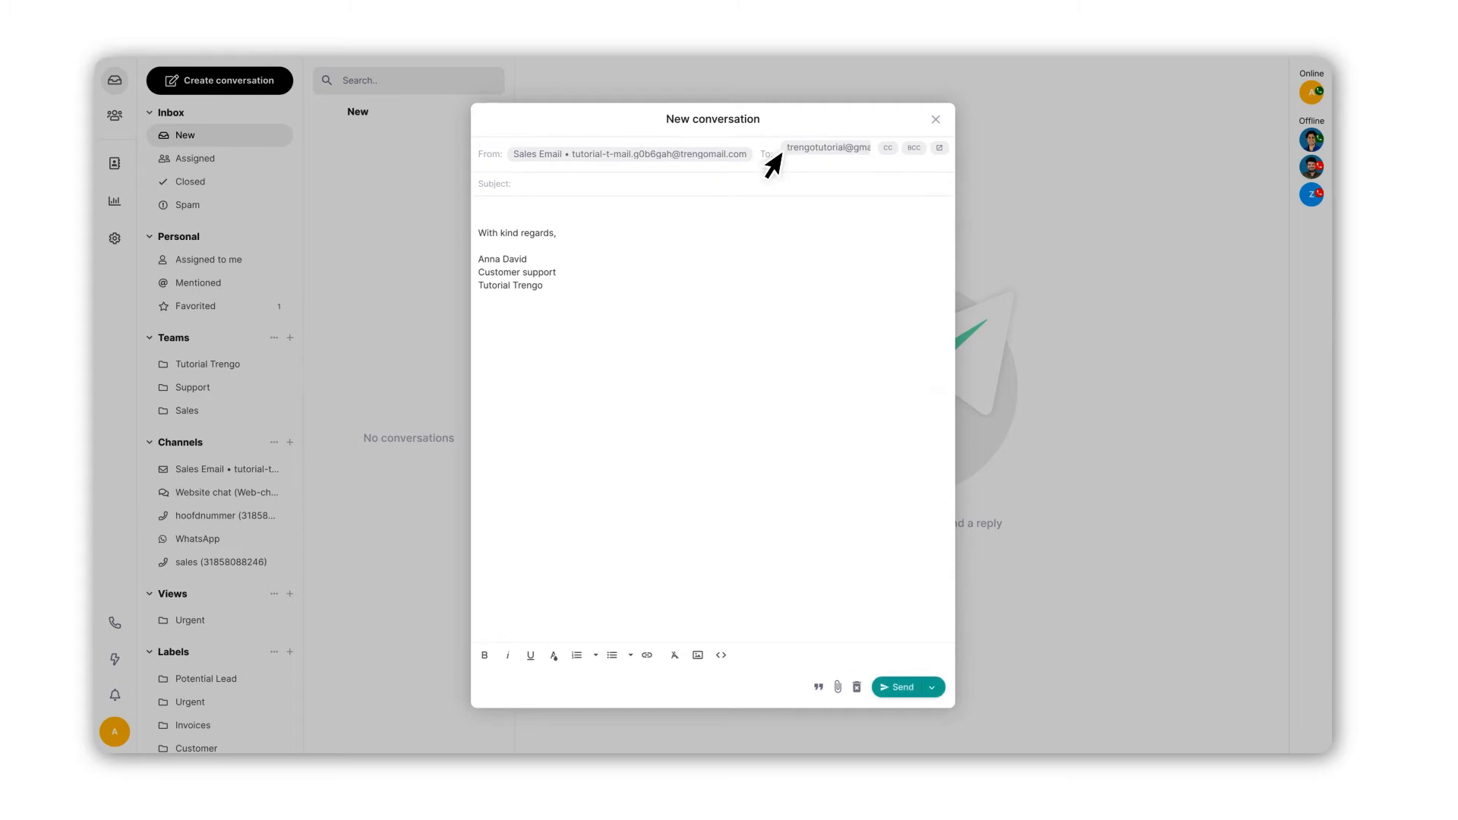
pyautogui.write('test')
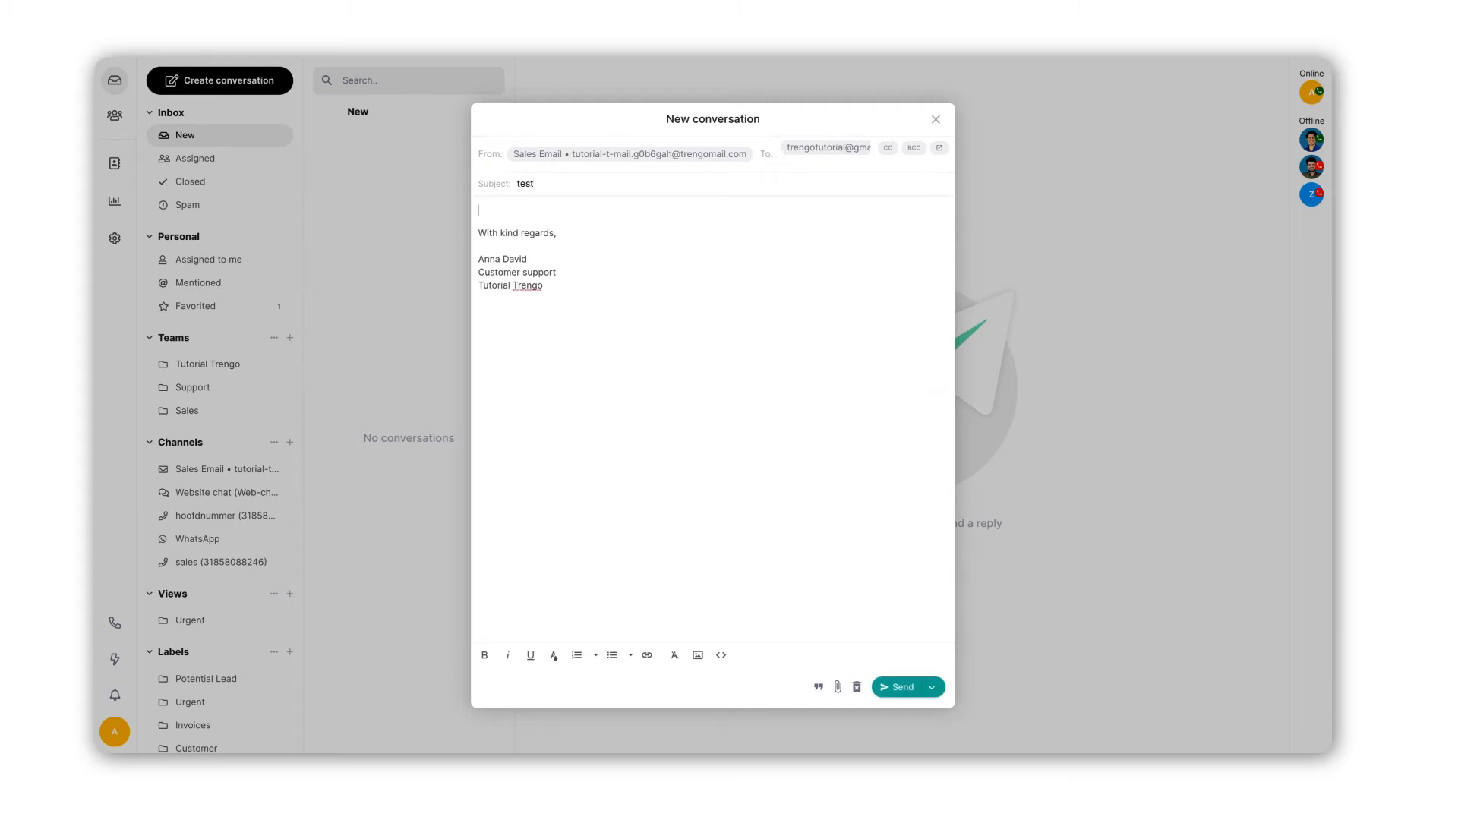
pyautogui.write('This is a test co')
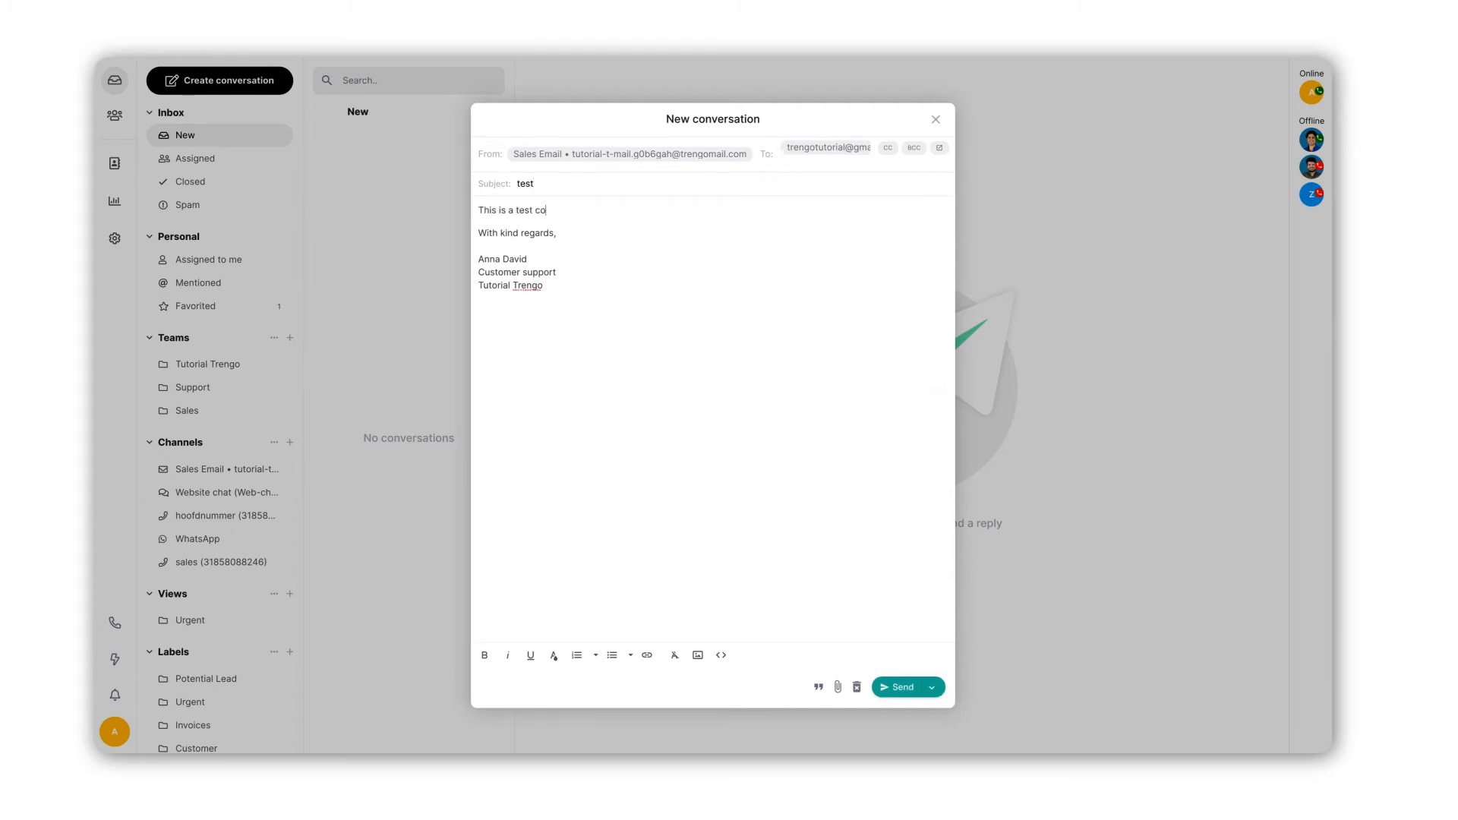
pyautogui.write('nversation.')
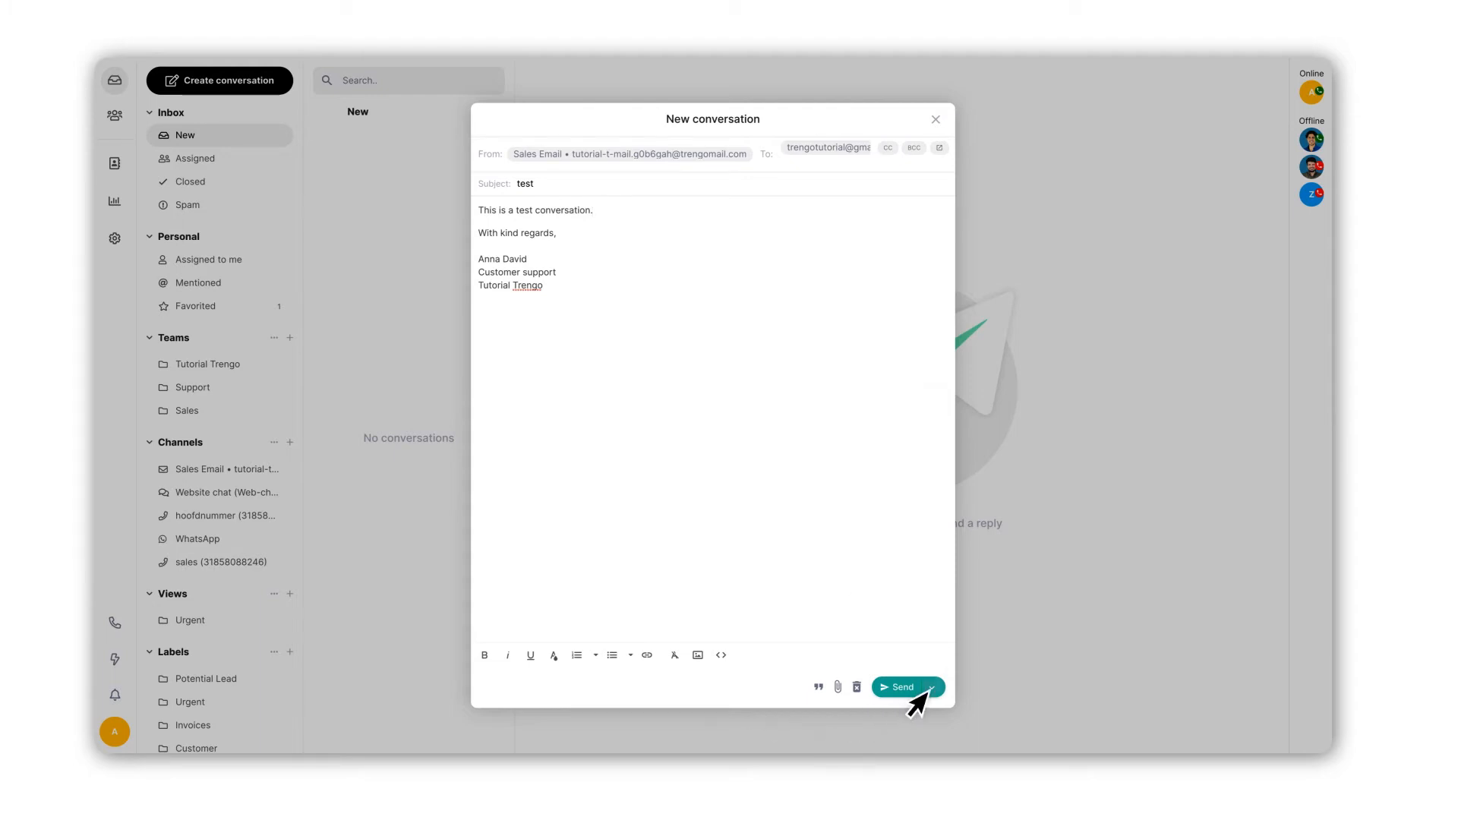
pyautogui.click(932, 687)
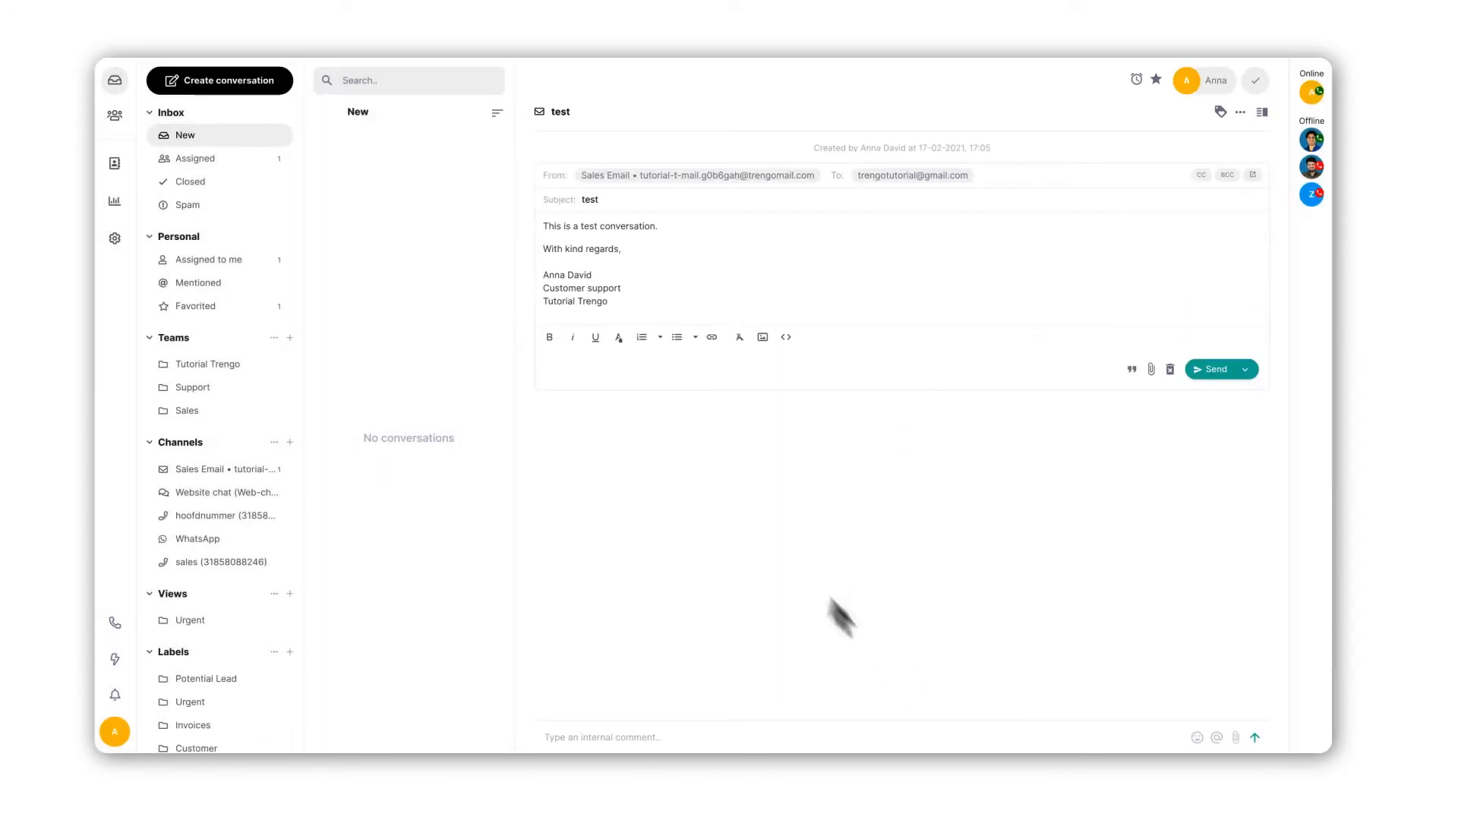
pyautogui.click(207, 260)
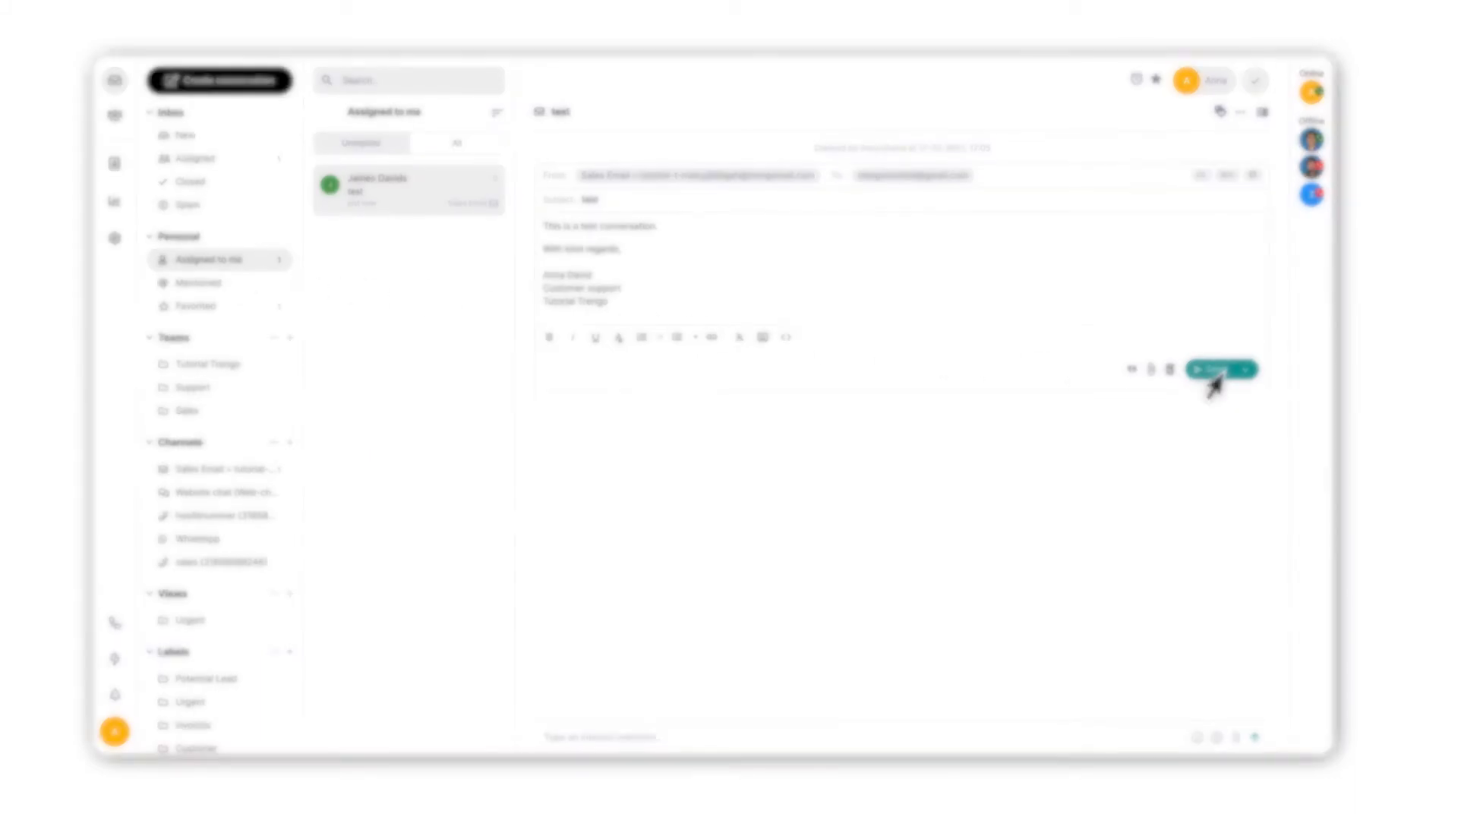
# Step: Browse the full contacts list, then return to the conversation inbox
pyautogui.click(1217, 369)
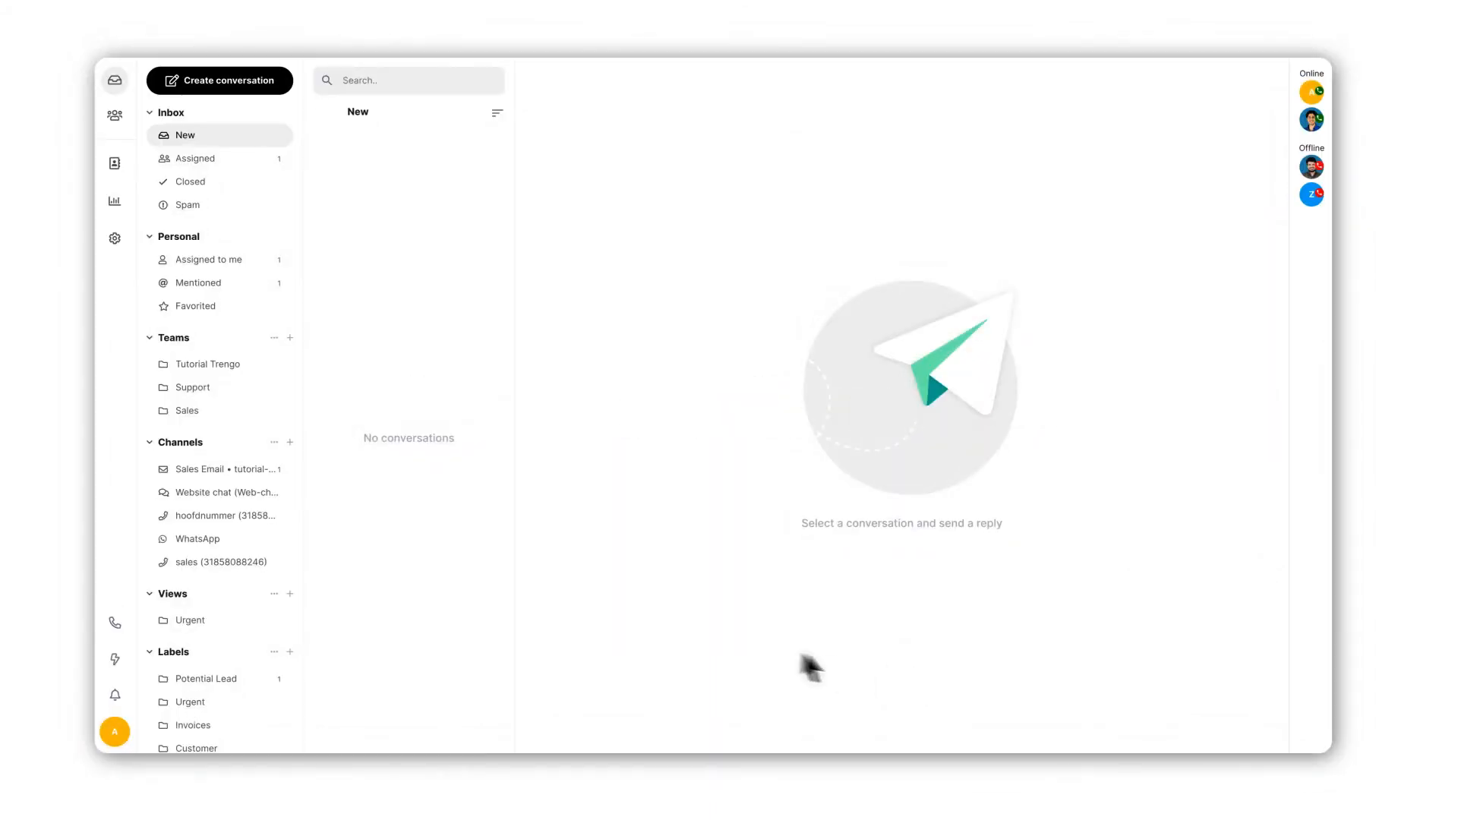
pyautogui.moveTo(116, 179)
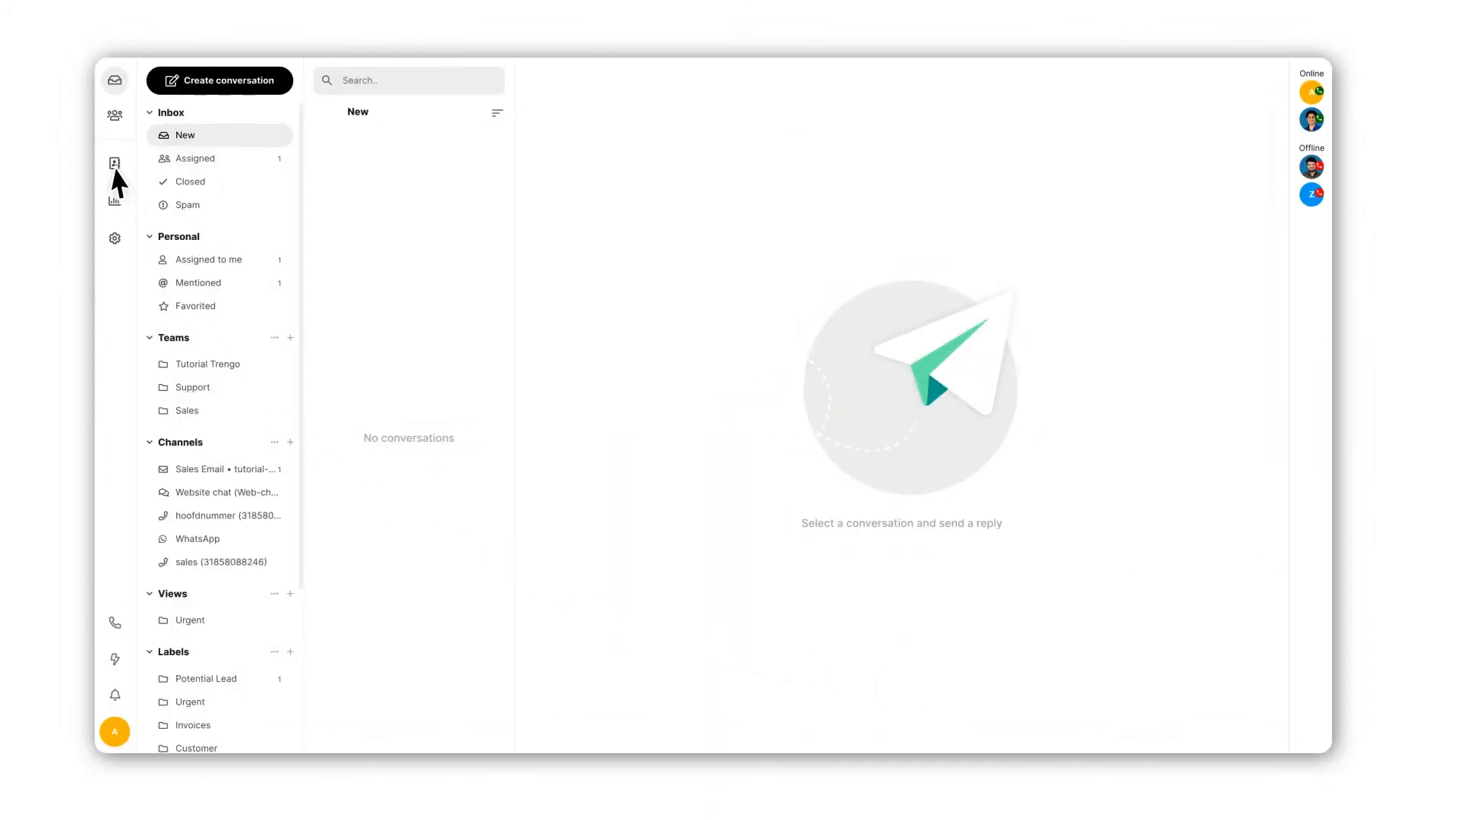
pyautogui.click(115, 164)
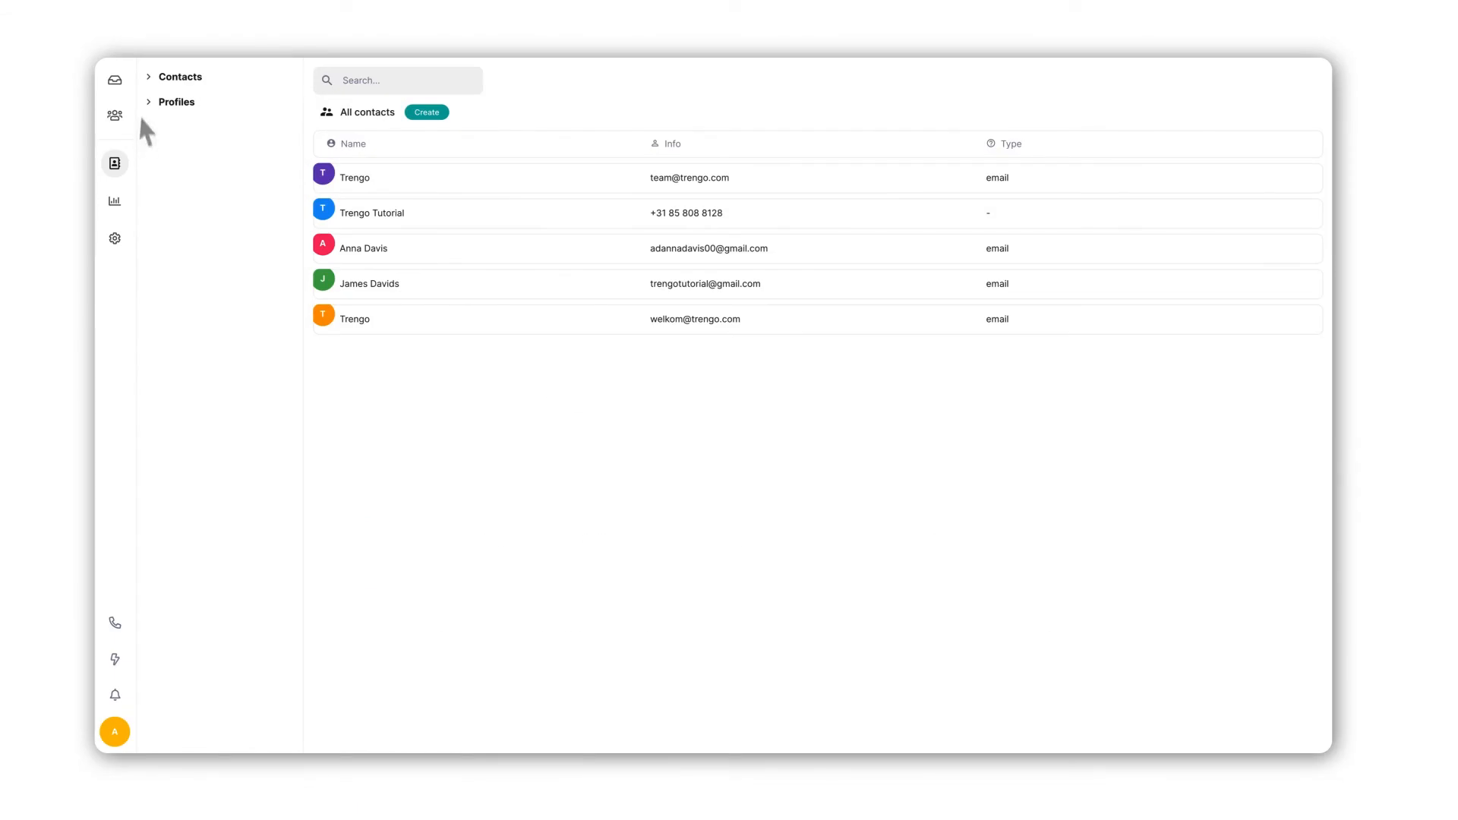
pyautogui.click(114, 80)
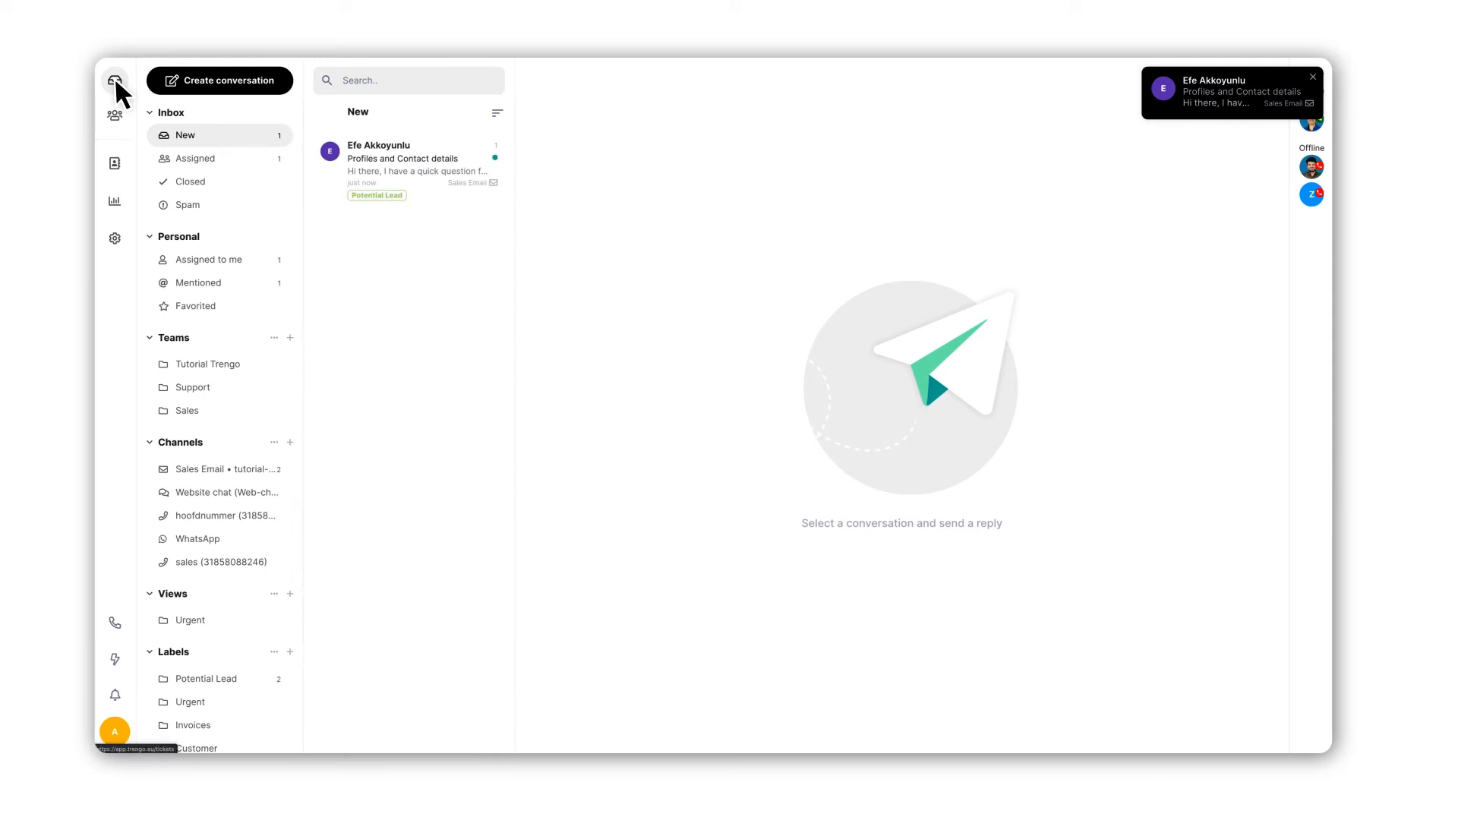
pyautogui.moveTo(406, 183)
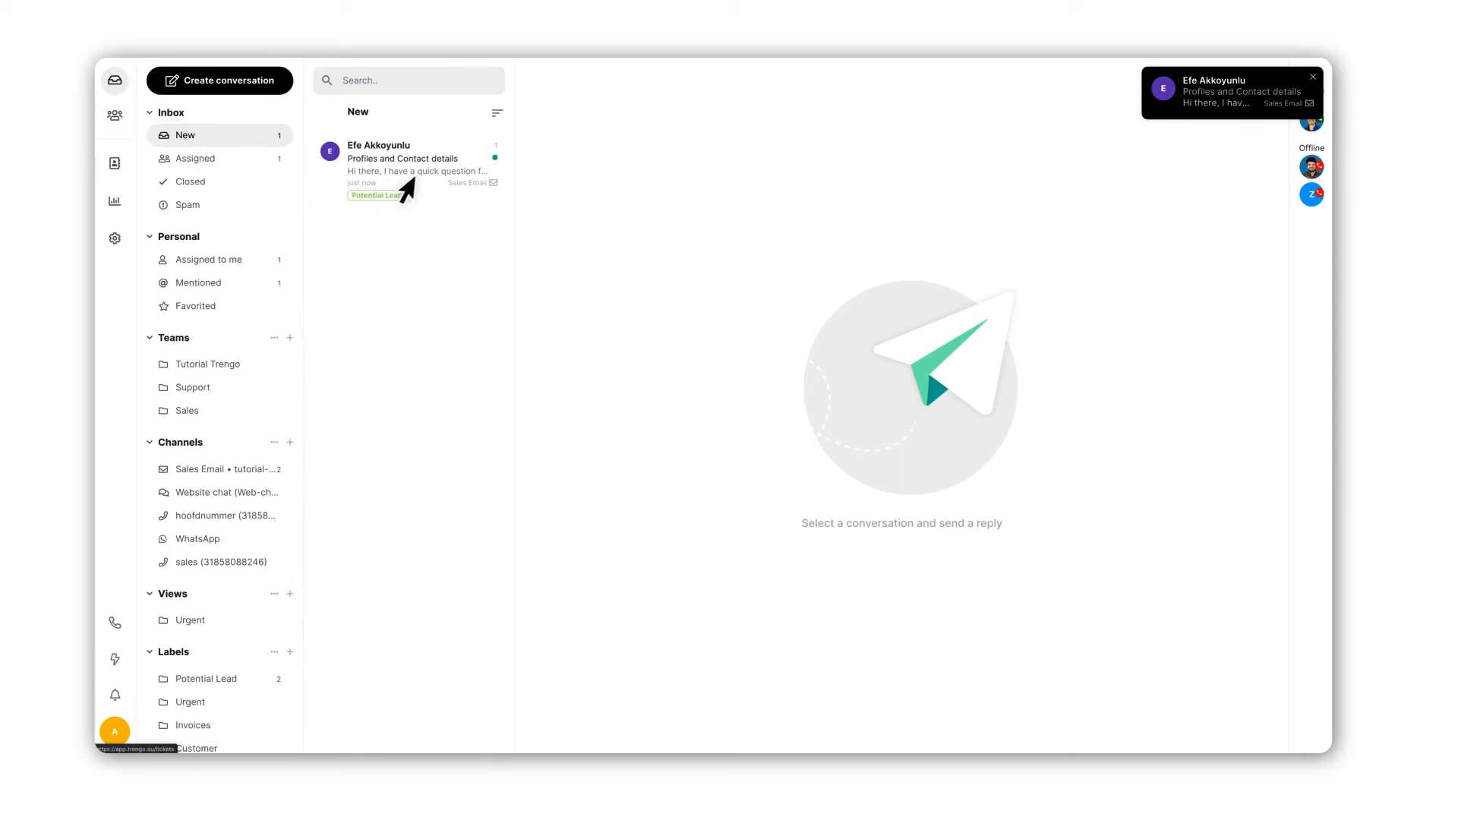
pyautogui.click(409, 170)
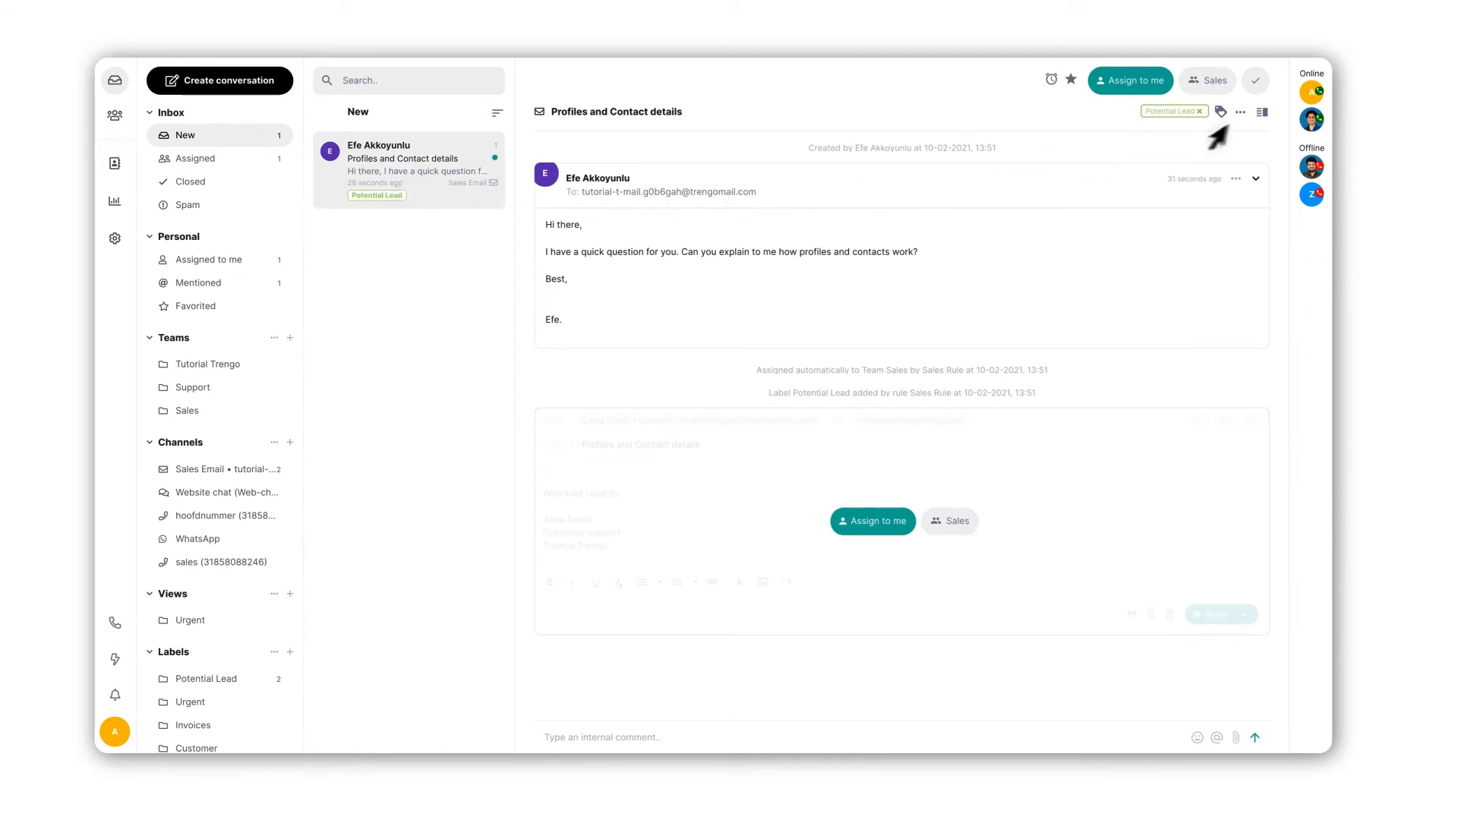
pyautogui.click(1261, 112)
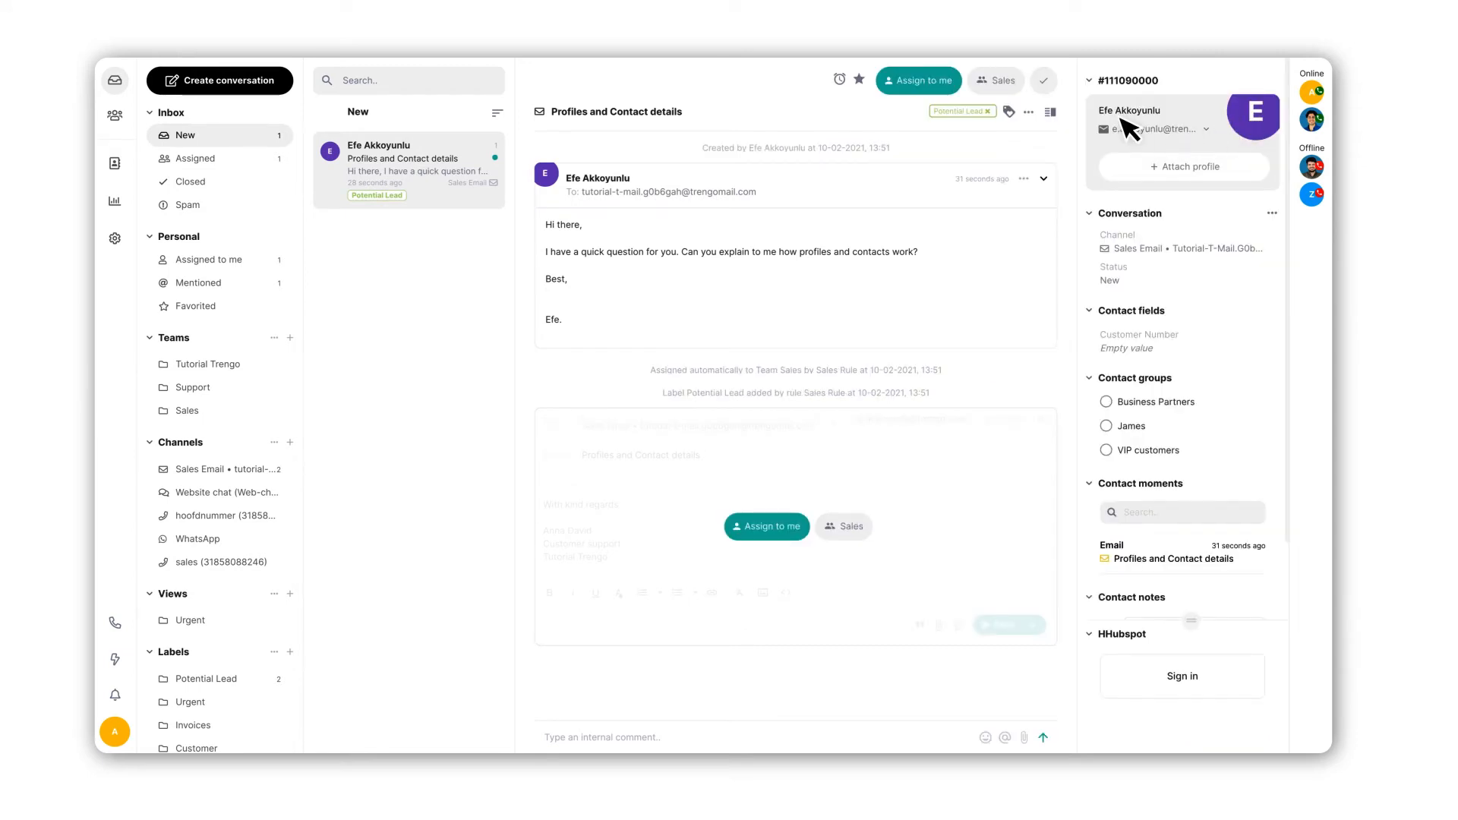
pyautogui.click(1130, 110)
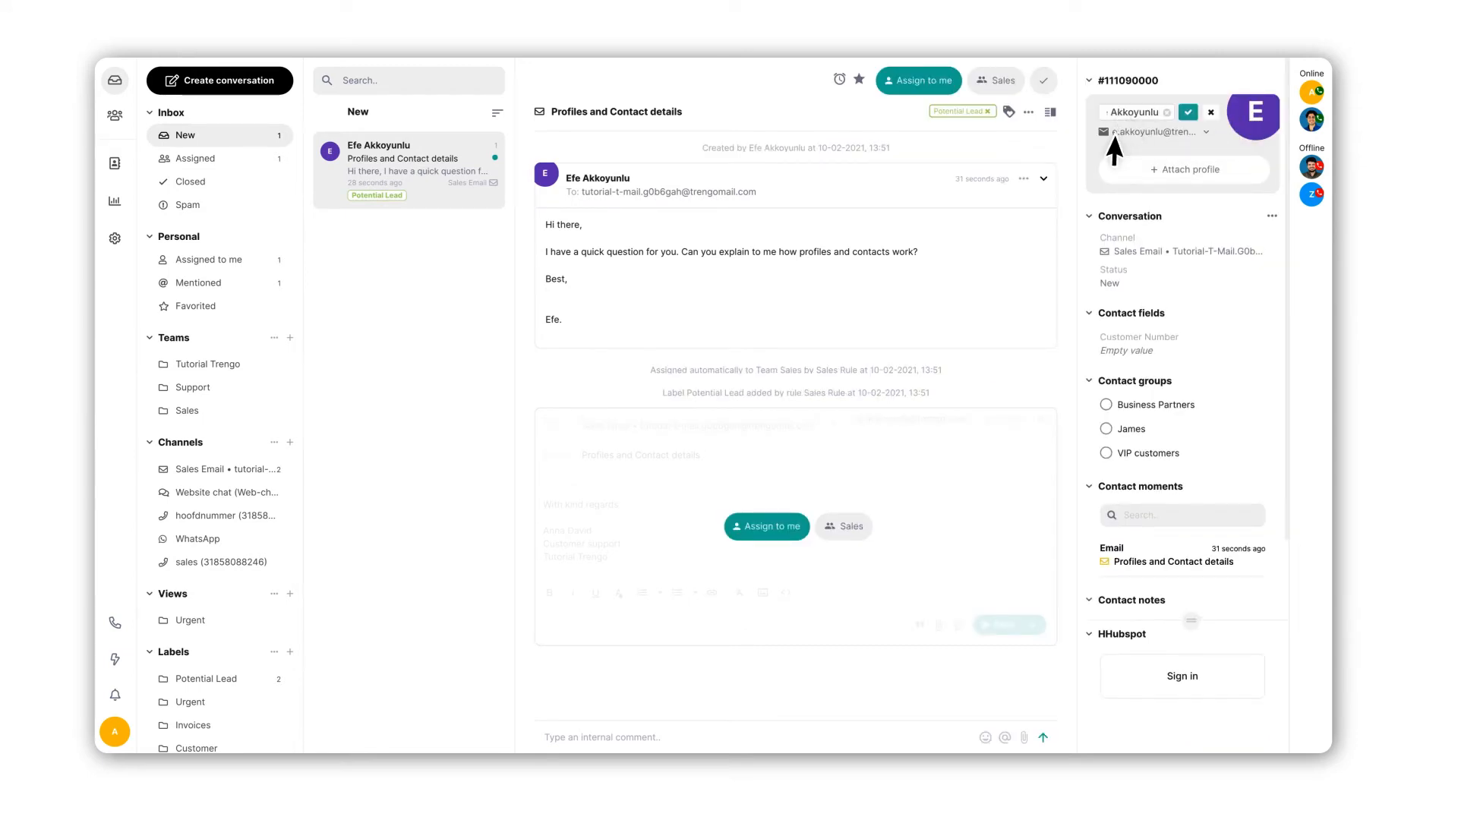
pyautogui.click(1188, 112)
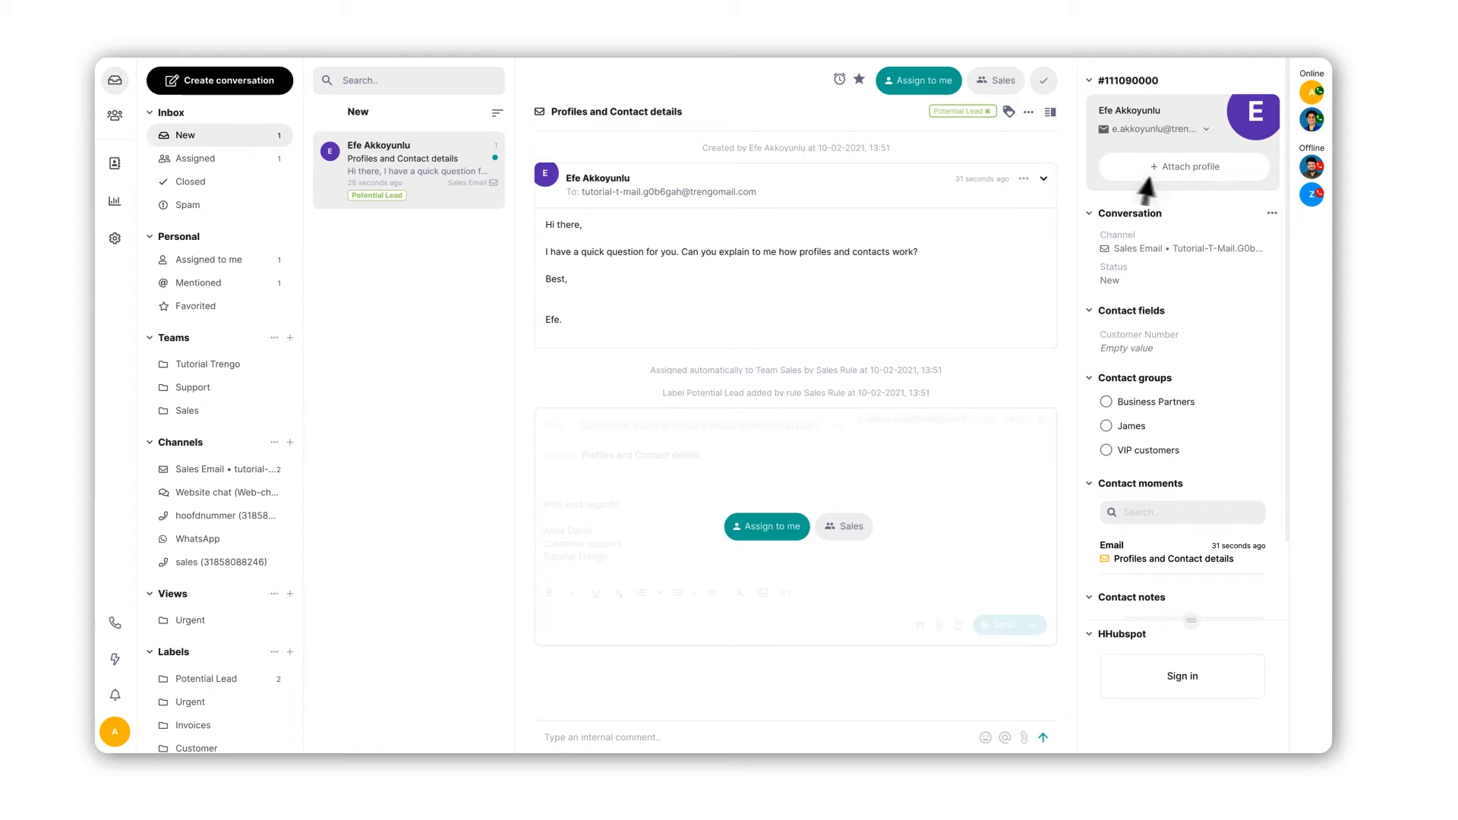
pyautogui.click(1181, 166)
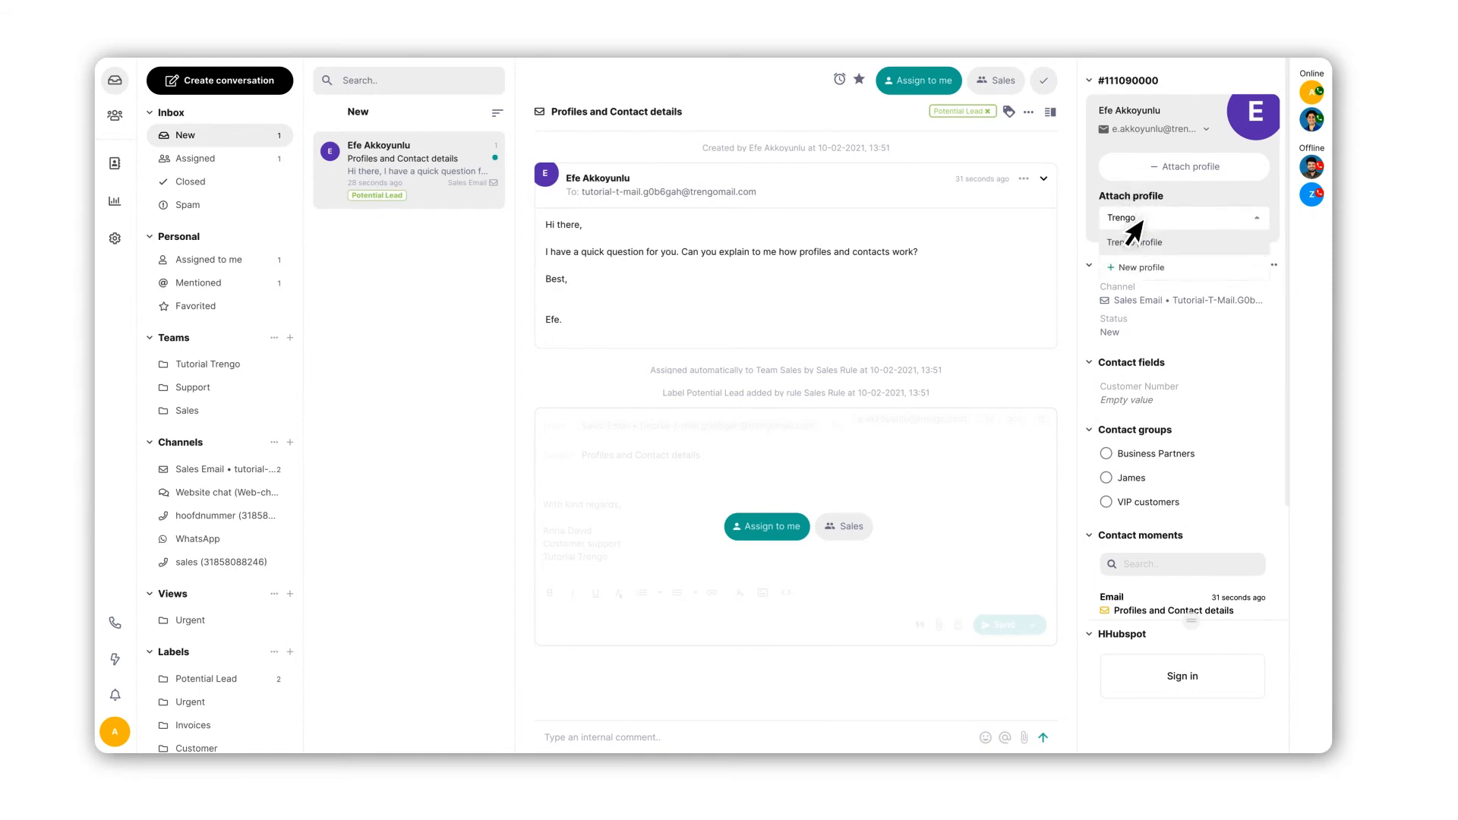
pyautogui.click(1131, 242)
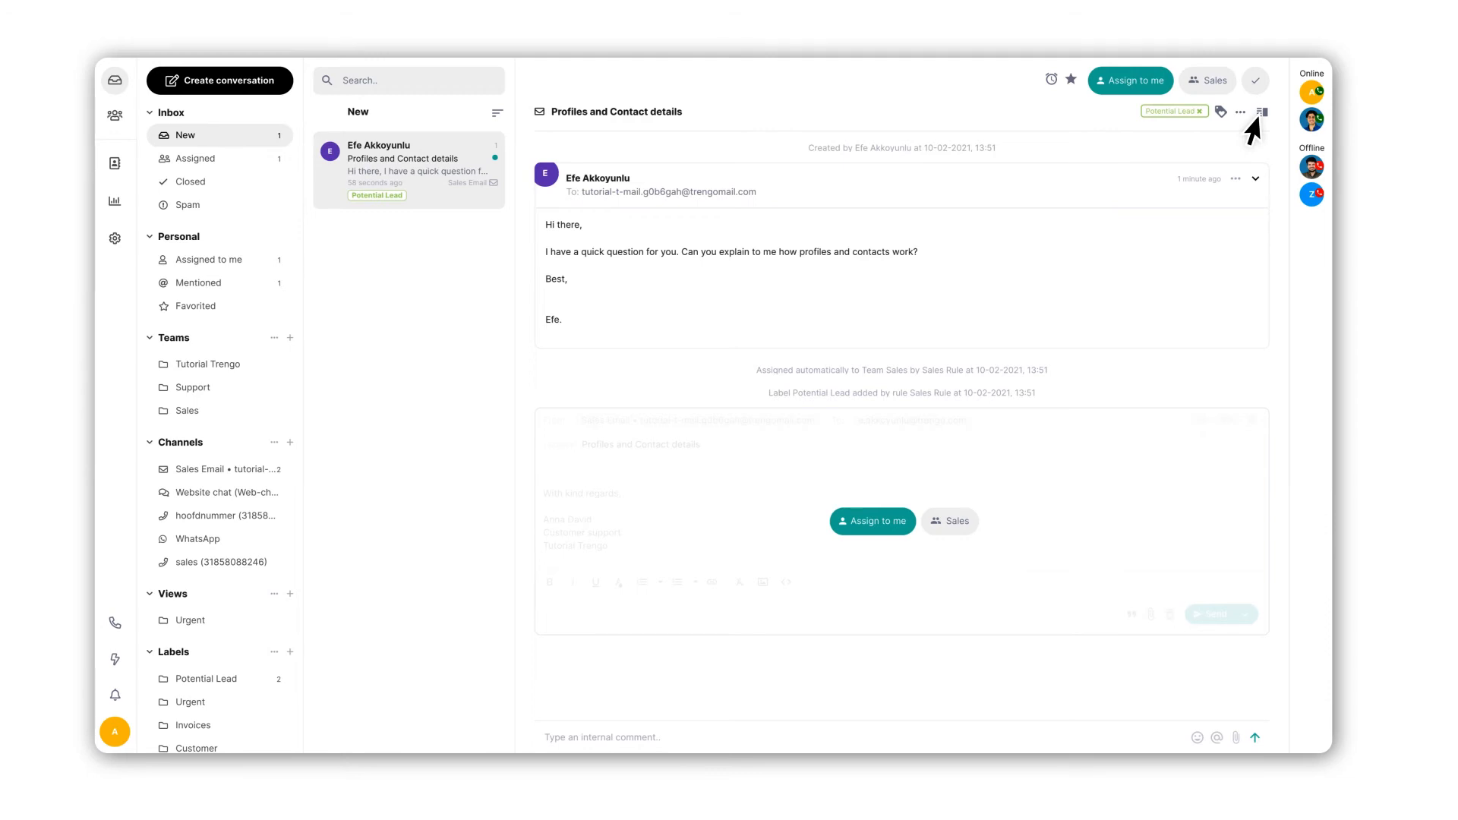
pyautogui.click(1261, 111)
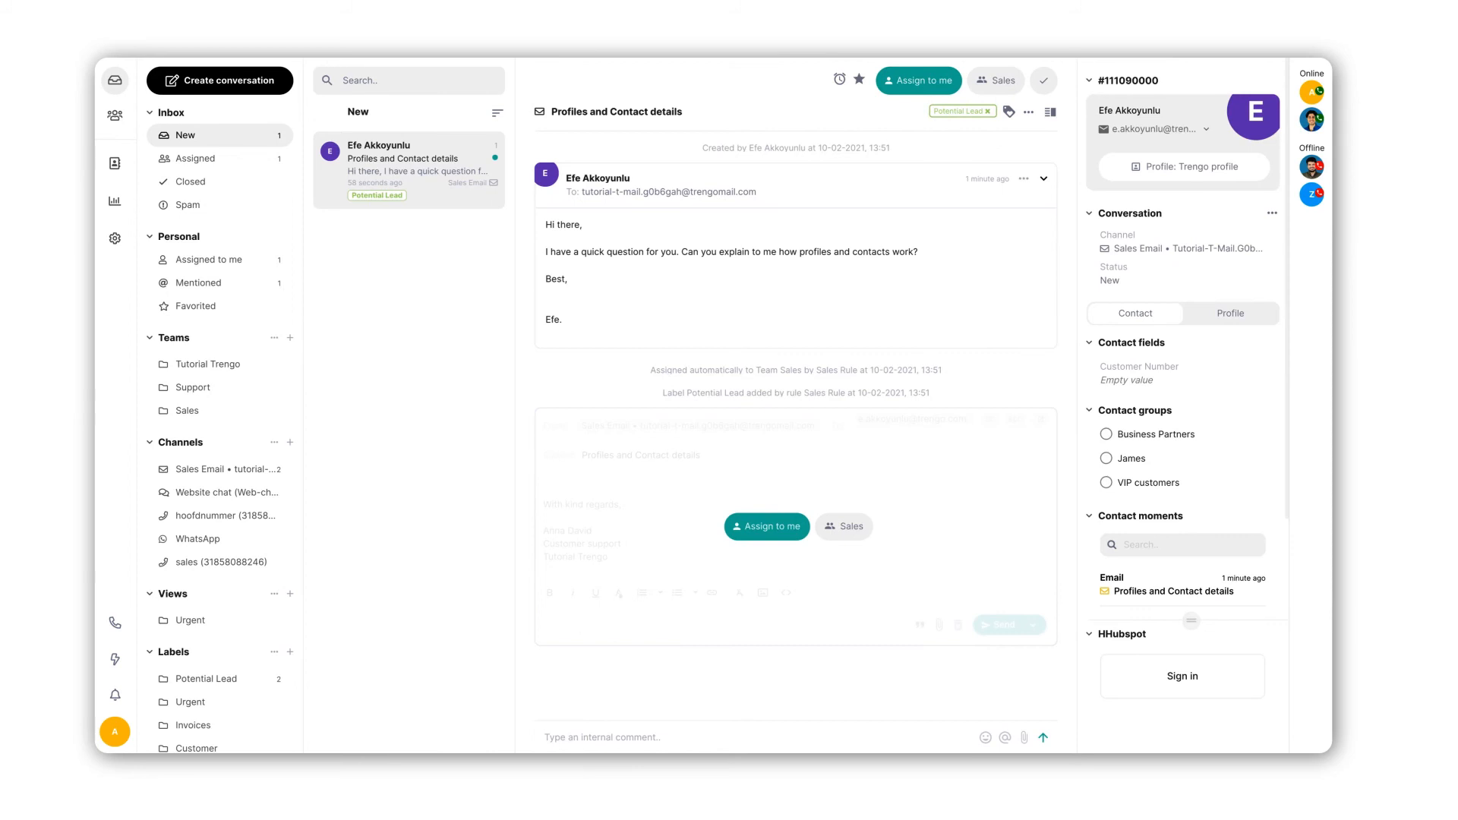
pyautogui.click(650, 737)
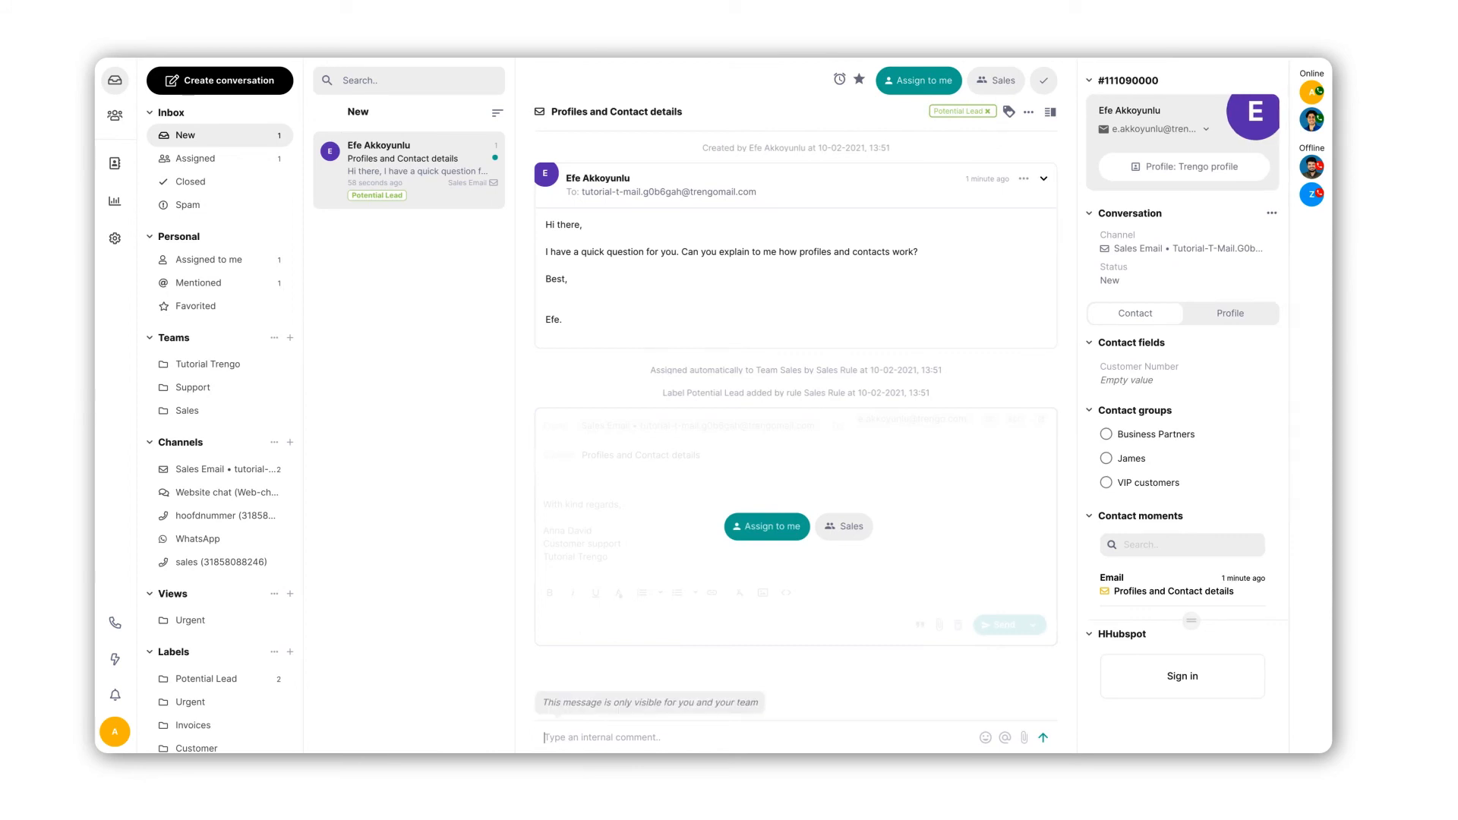
pyautogui.write('@e')
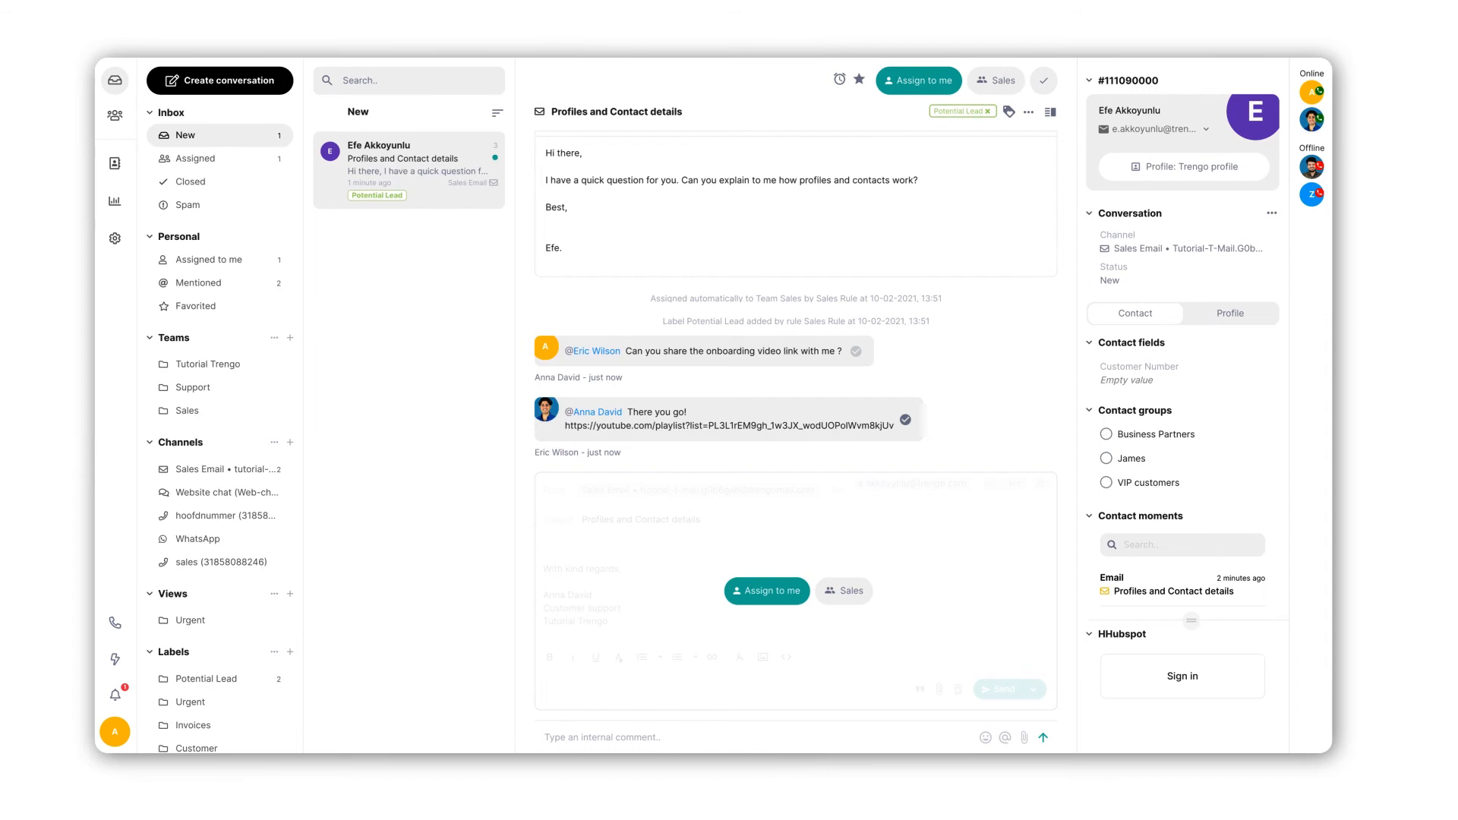
pyautogui.moveTo(910, 505)
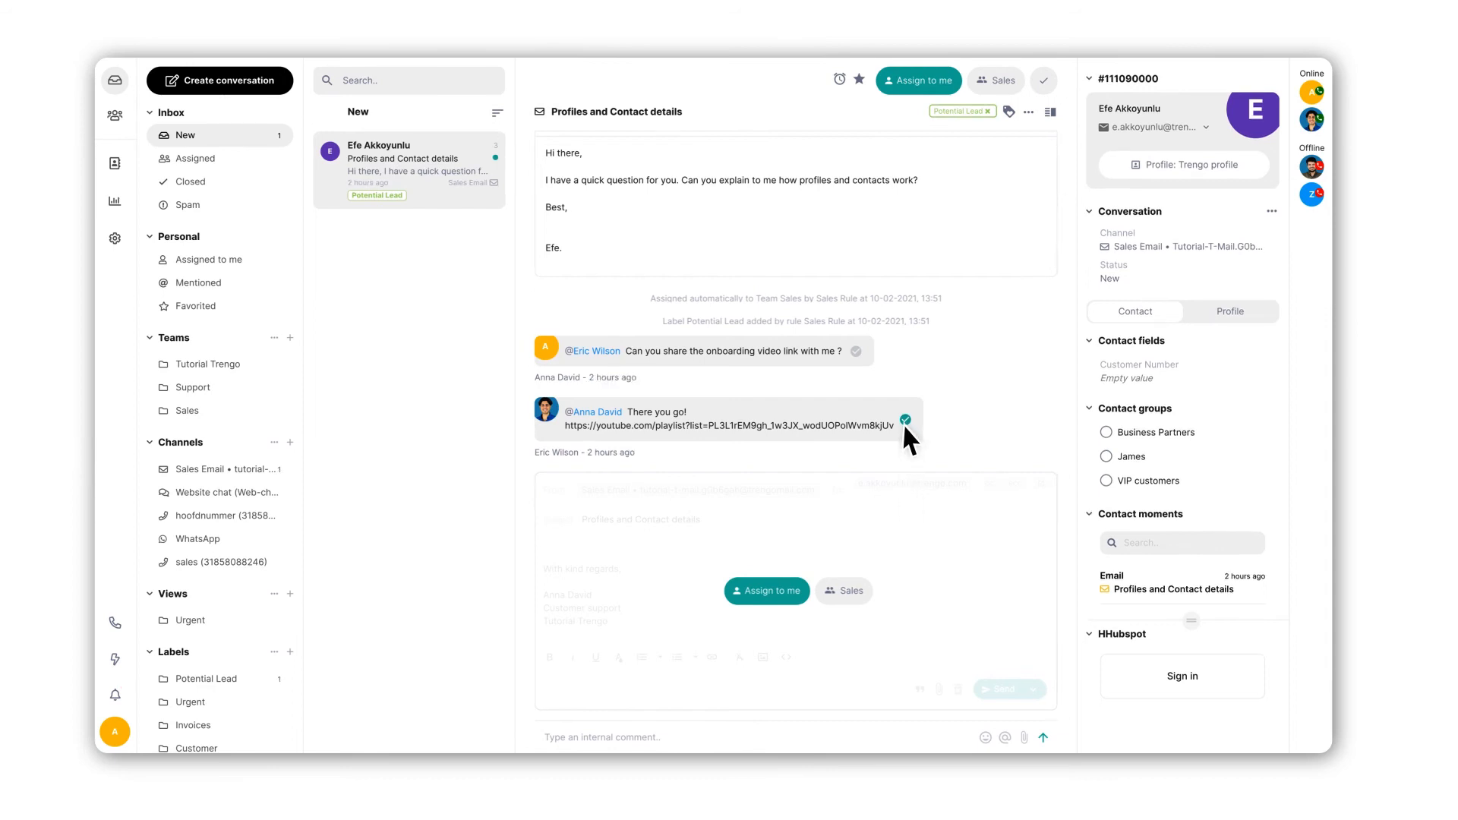
pyautogui.click(197, 282)
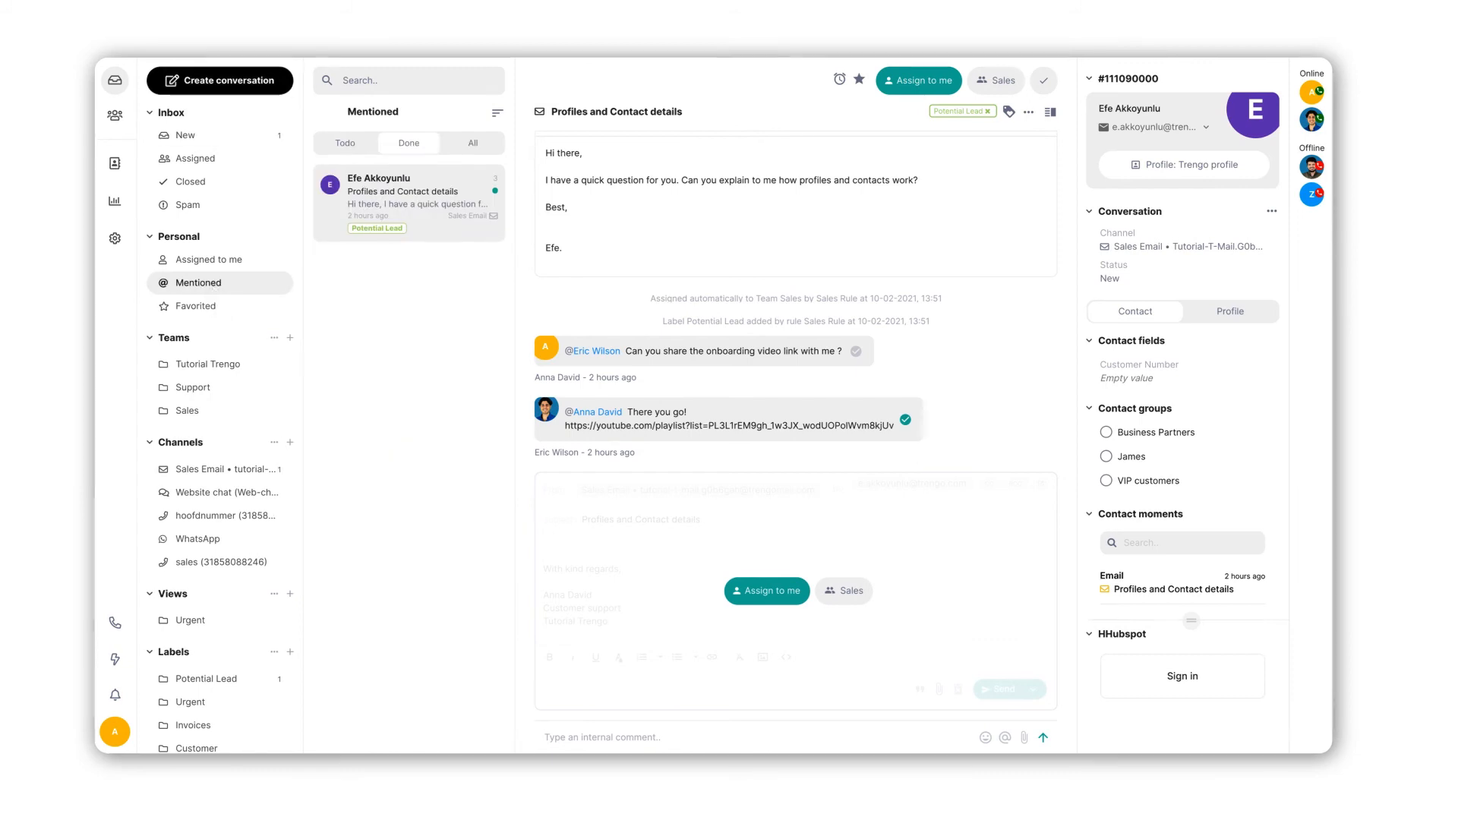
# Step: Set a reminder for 18 February 2021 at 13:00 and check the Reminders list
pyautogui.click(915, 79)
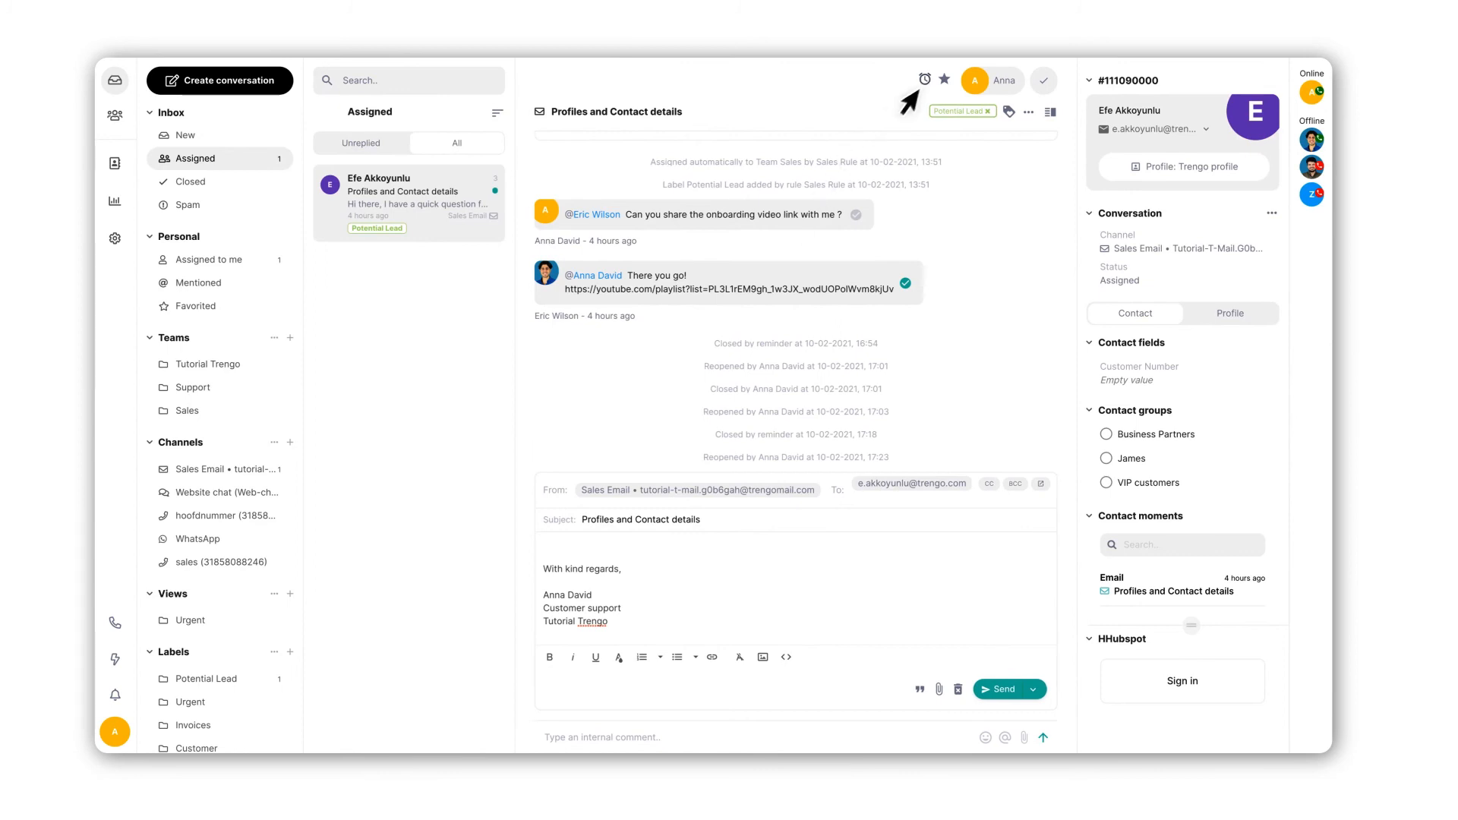
pyautogui.click(920, 80)
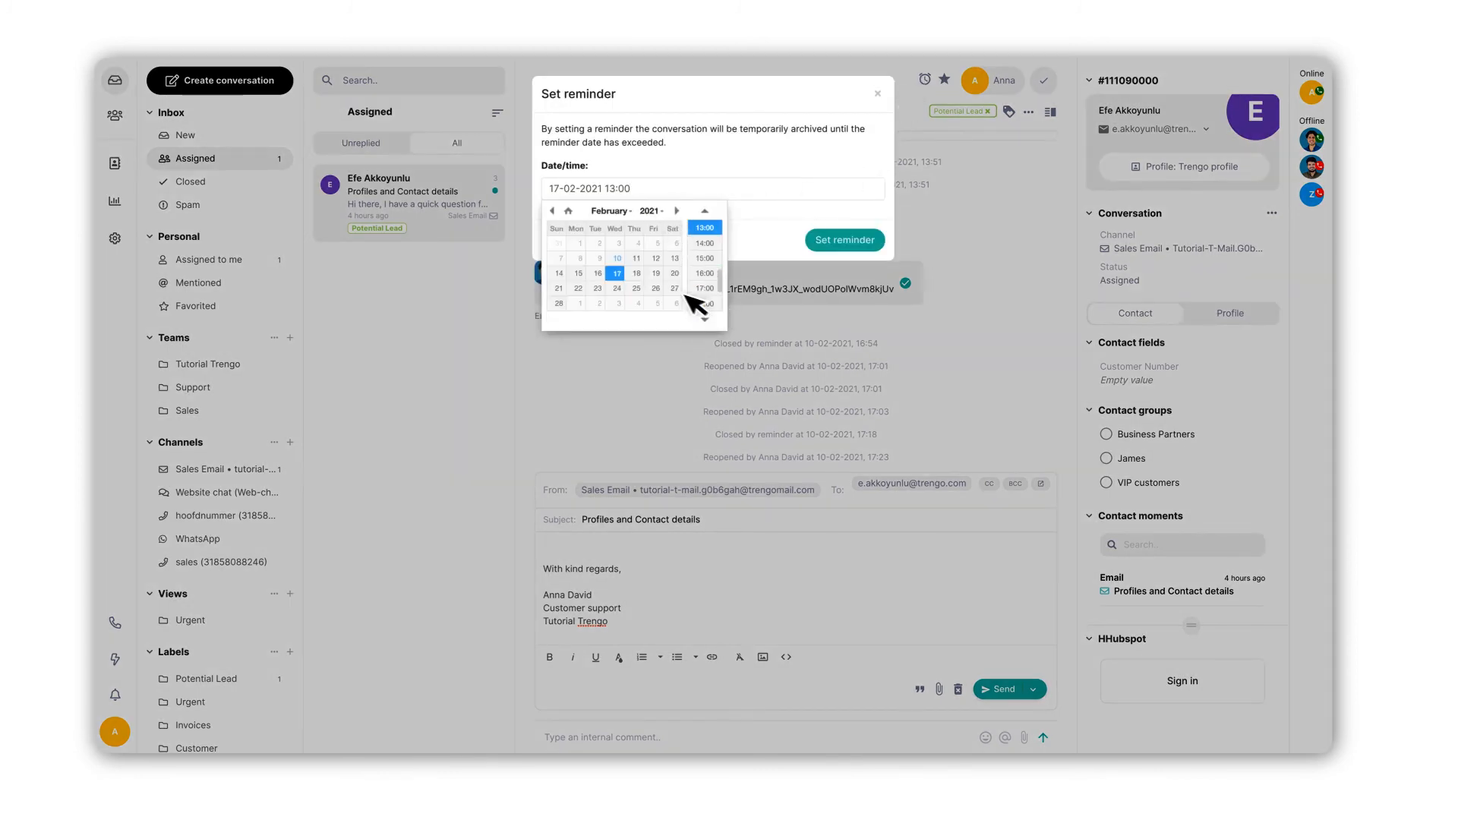
pyautogui.click(634, 273)
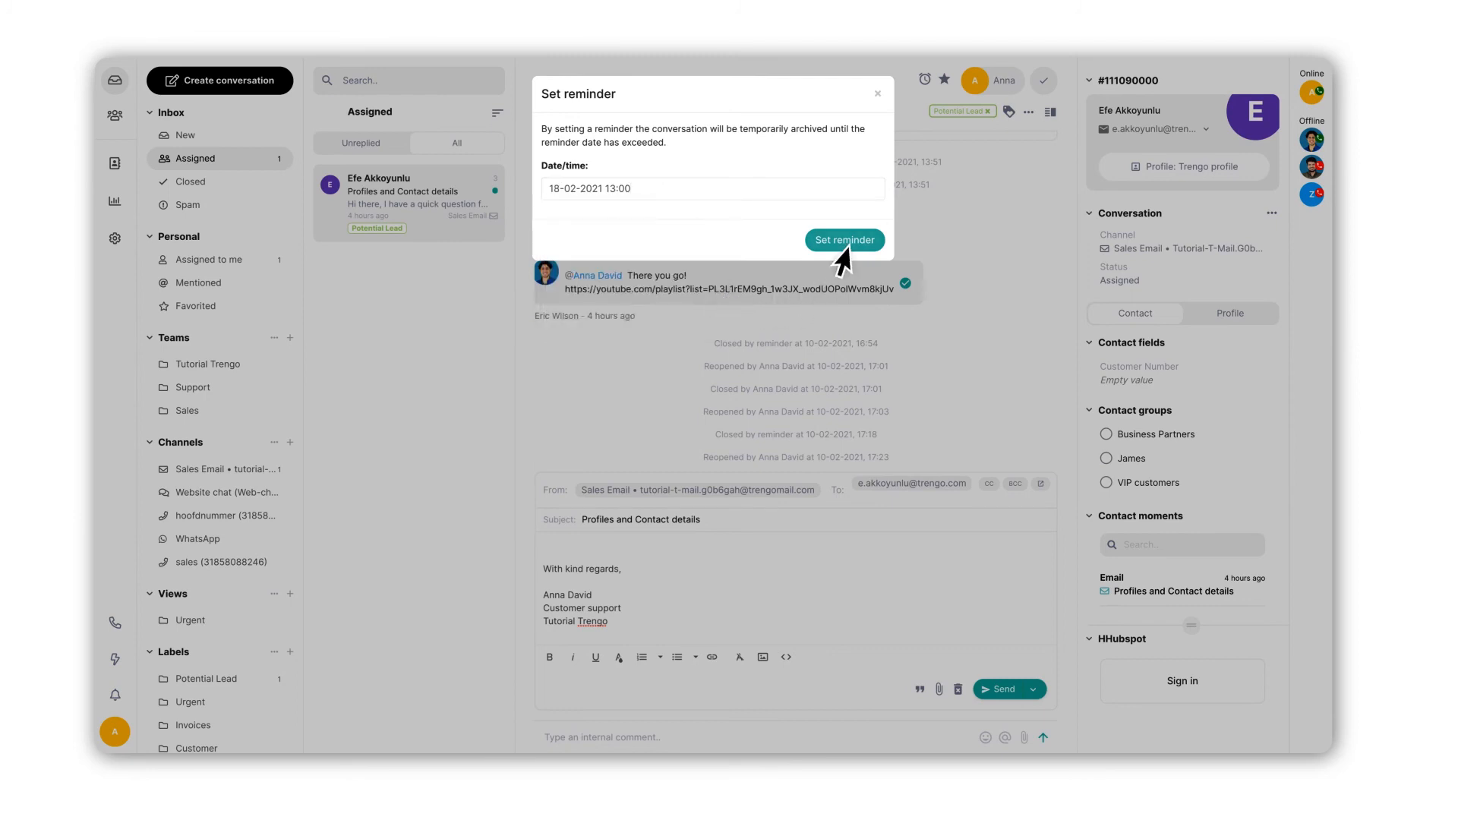
pyautogui.click(843, 239)
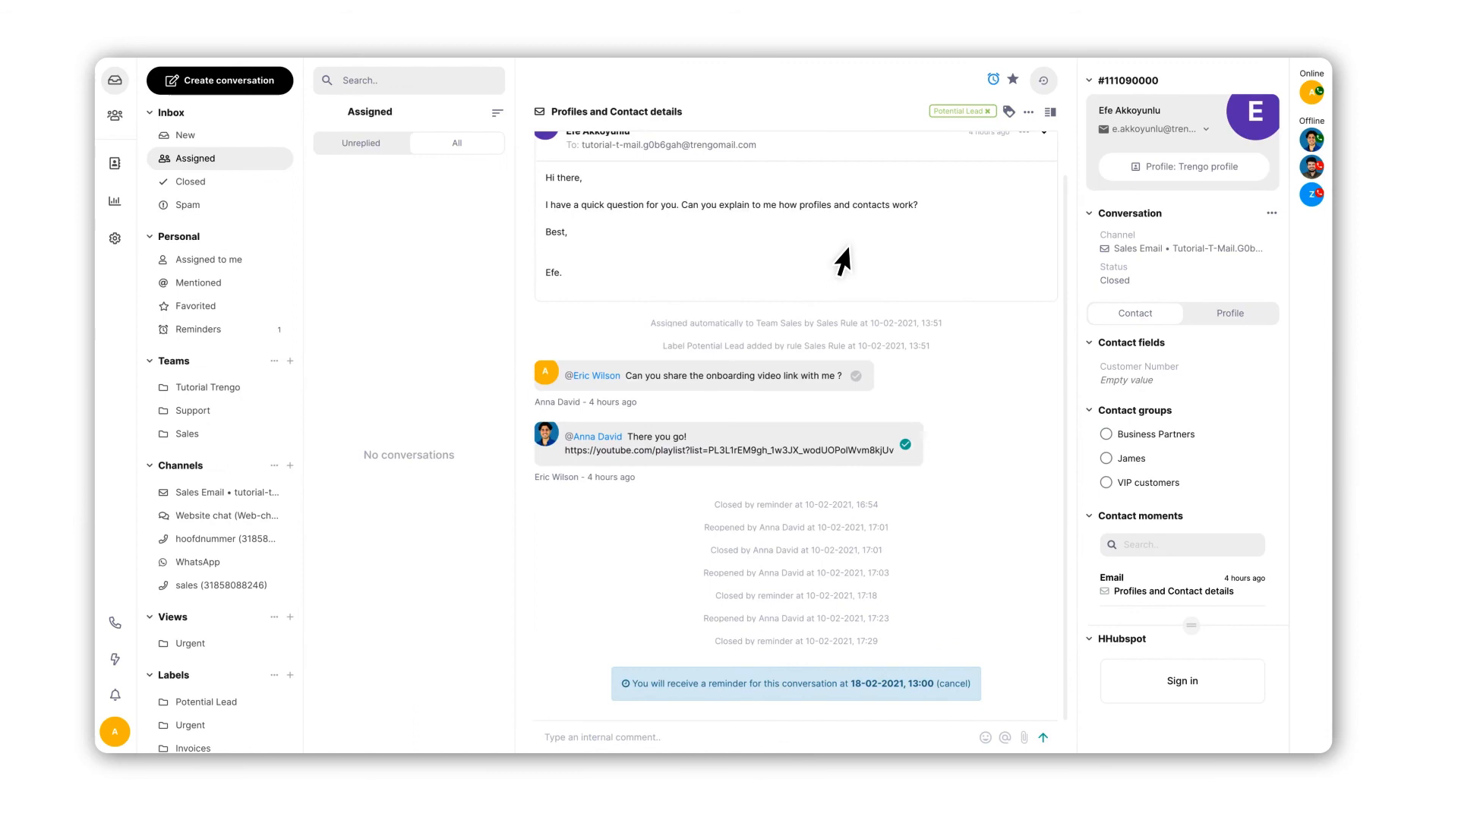
pyautogui.click(197, 329)
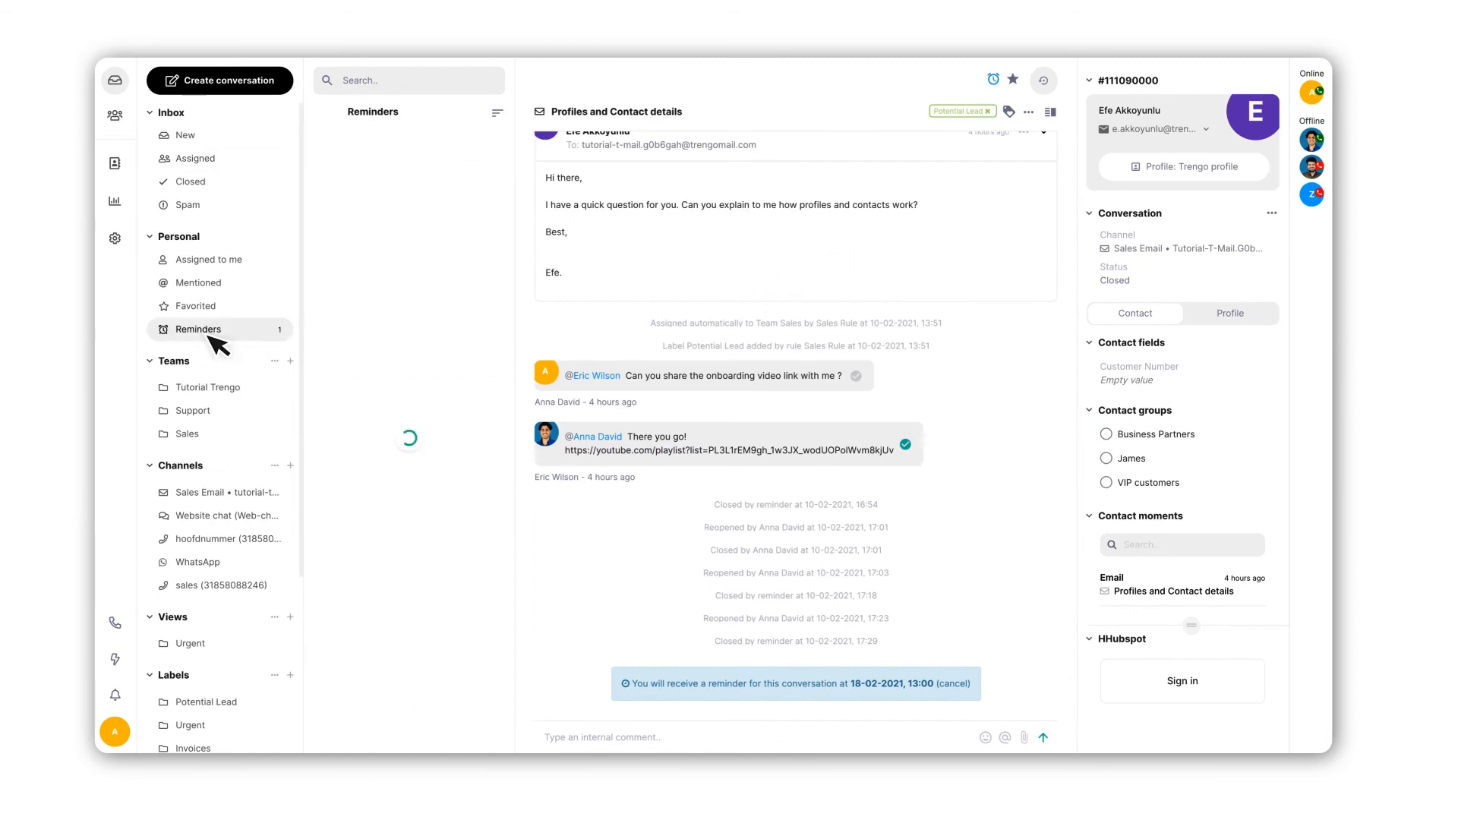
pyautogui.click(199, 328)
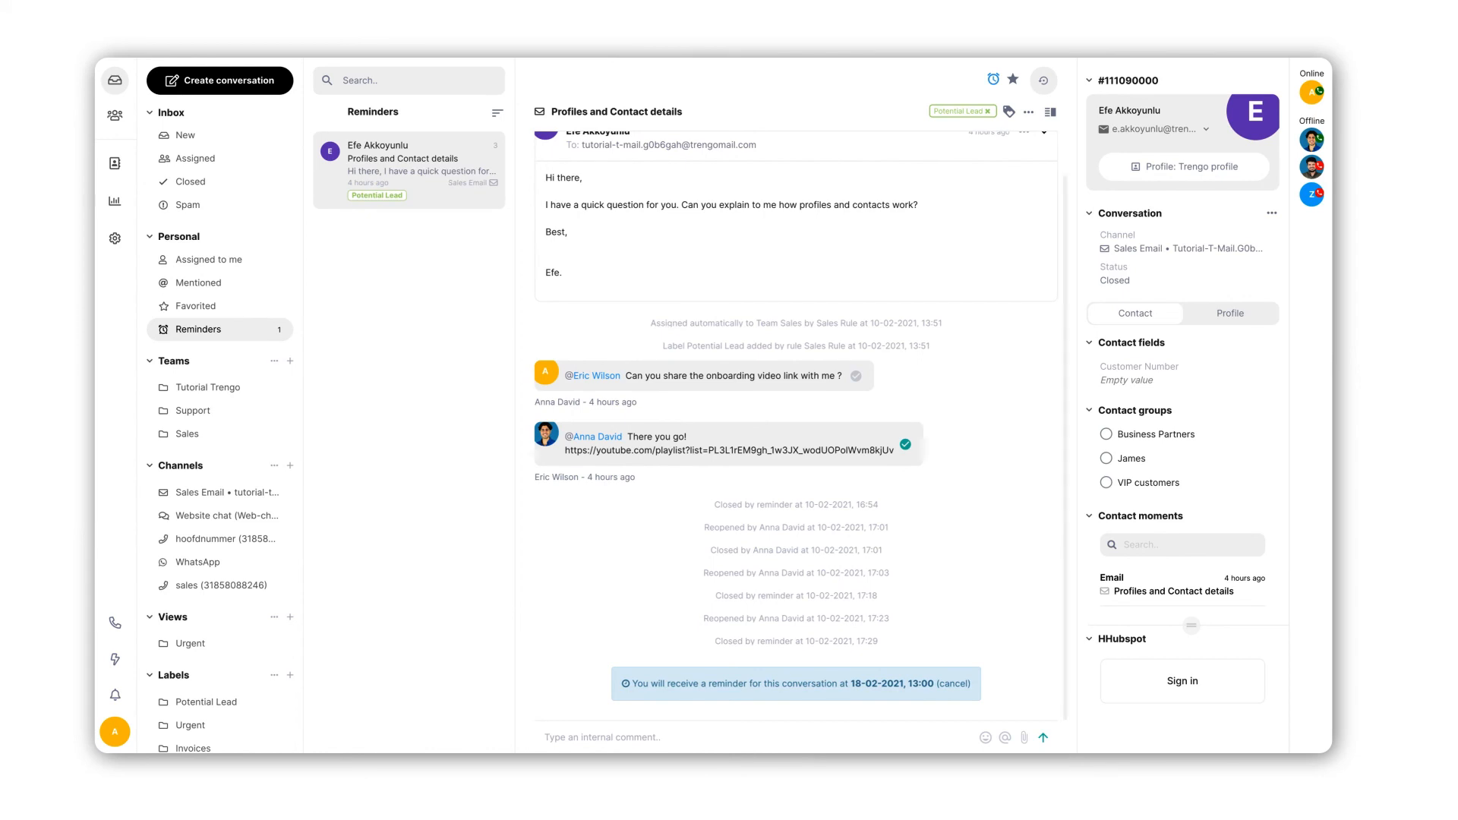
pyautogui.click(953, 683)
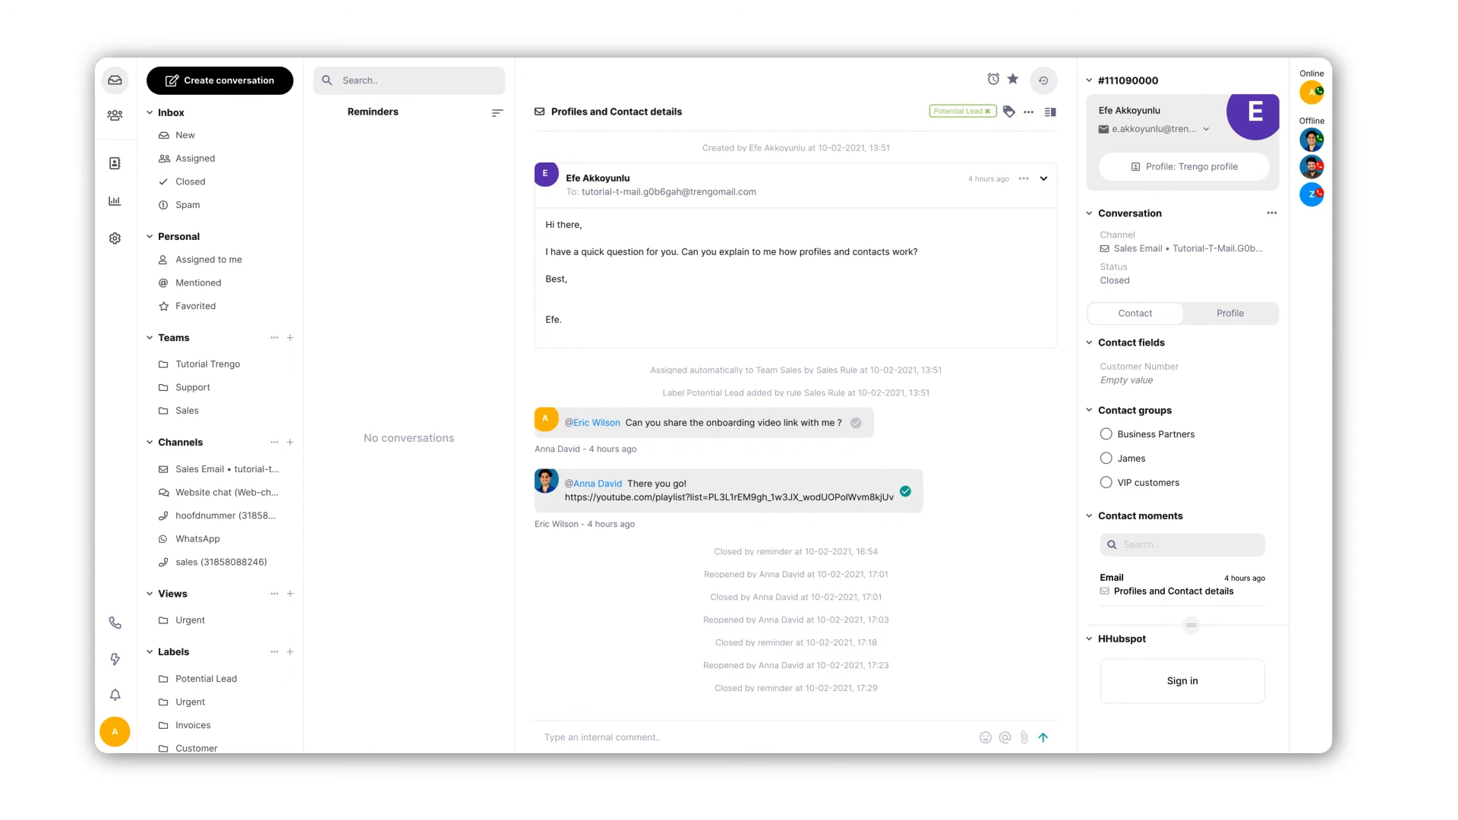
pyautogui.click(1012, 79)
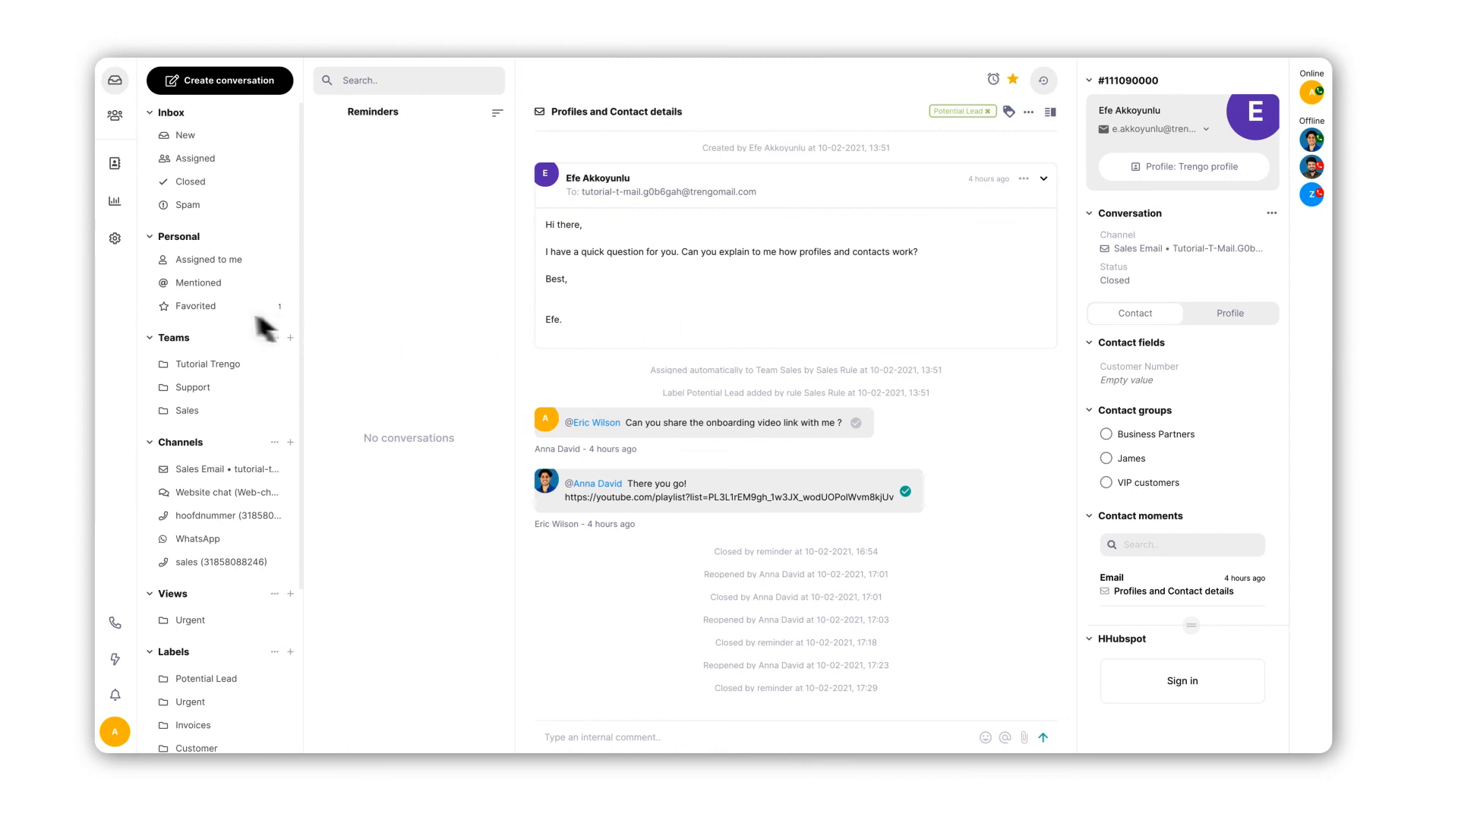
pyautogui.click(184, 135)
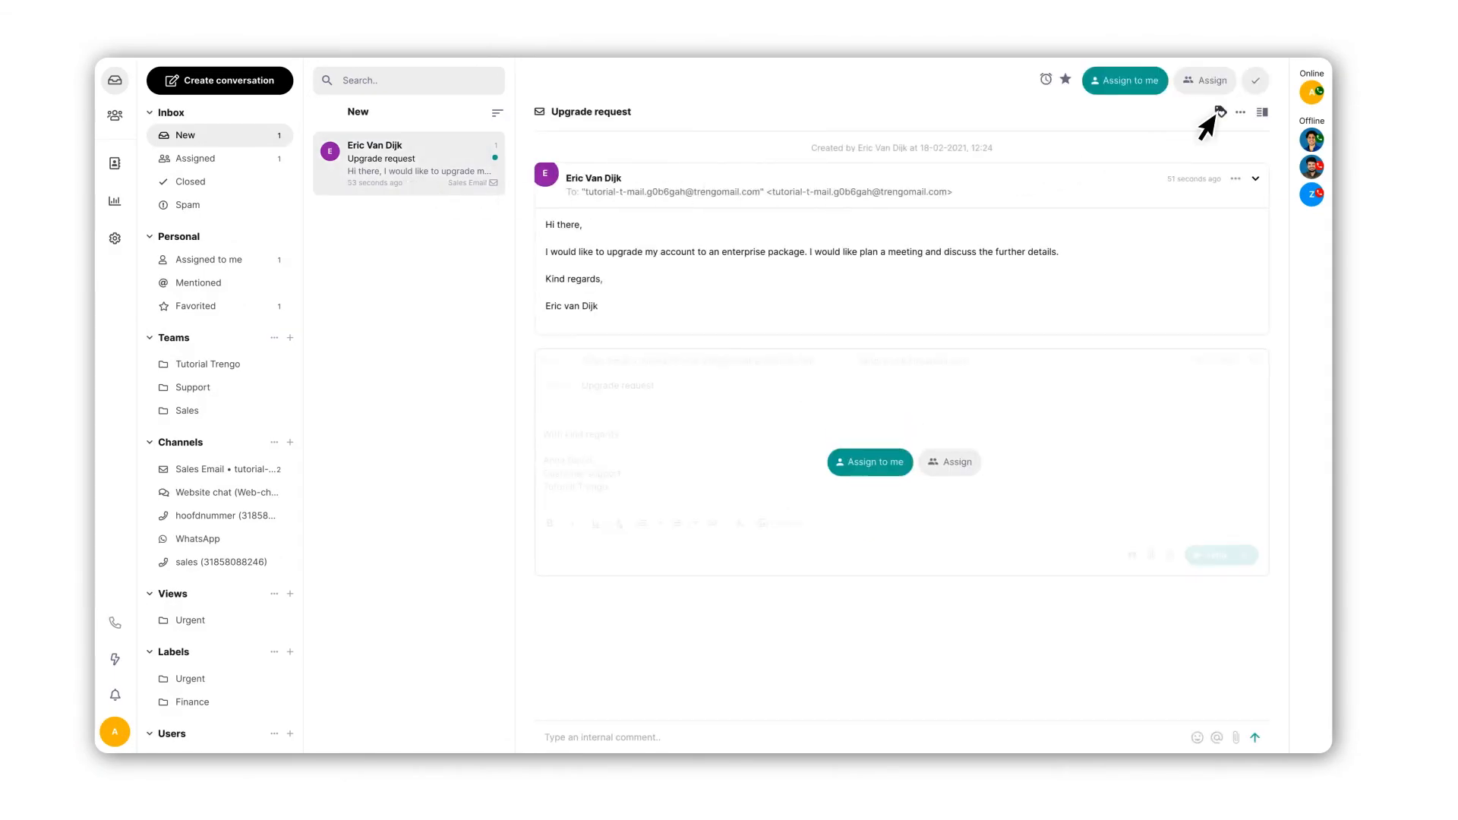
# Step: View the Urgent and Finance labels in Settings, then open Upgrade request's actions menu
pyautogui.click(1221, 111)
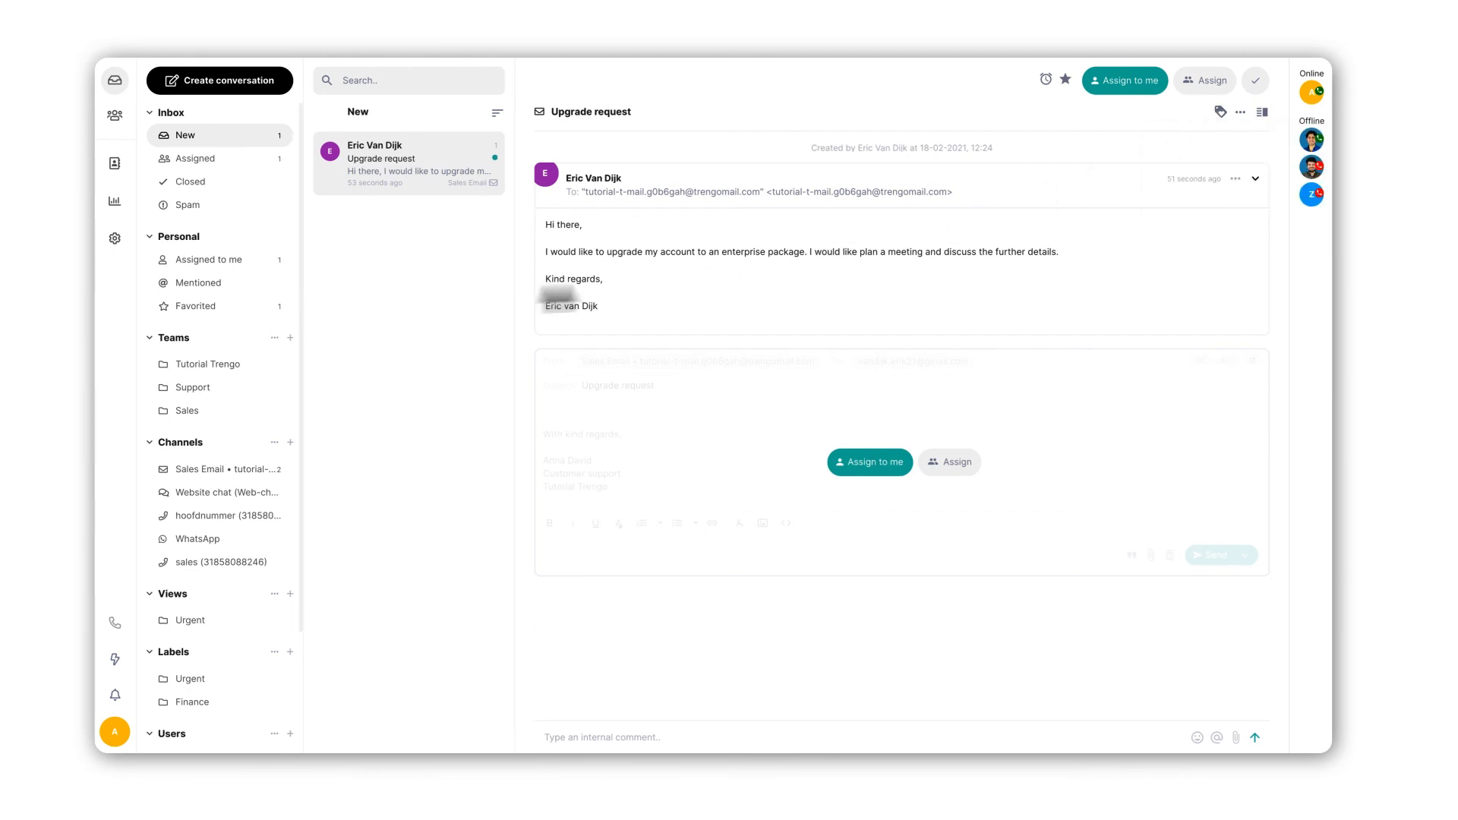
pyautogui.click(115, 238)
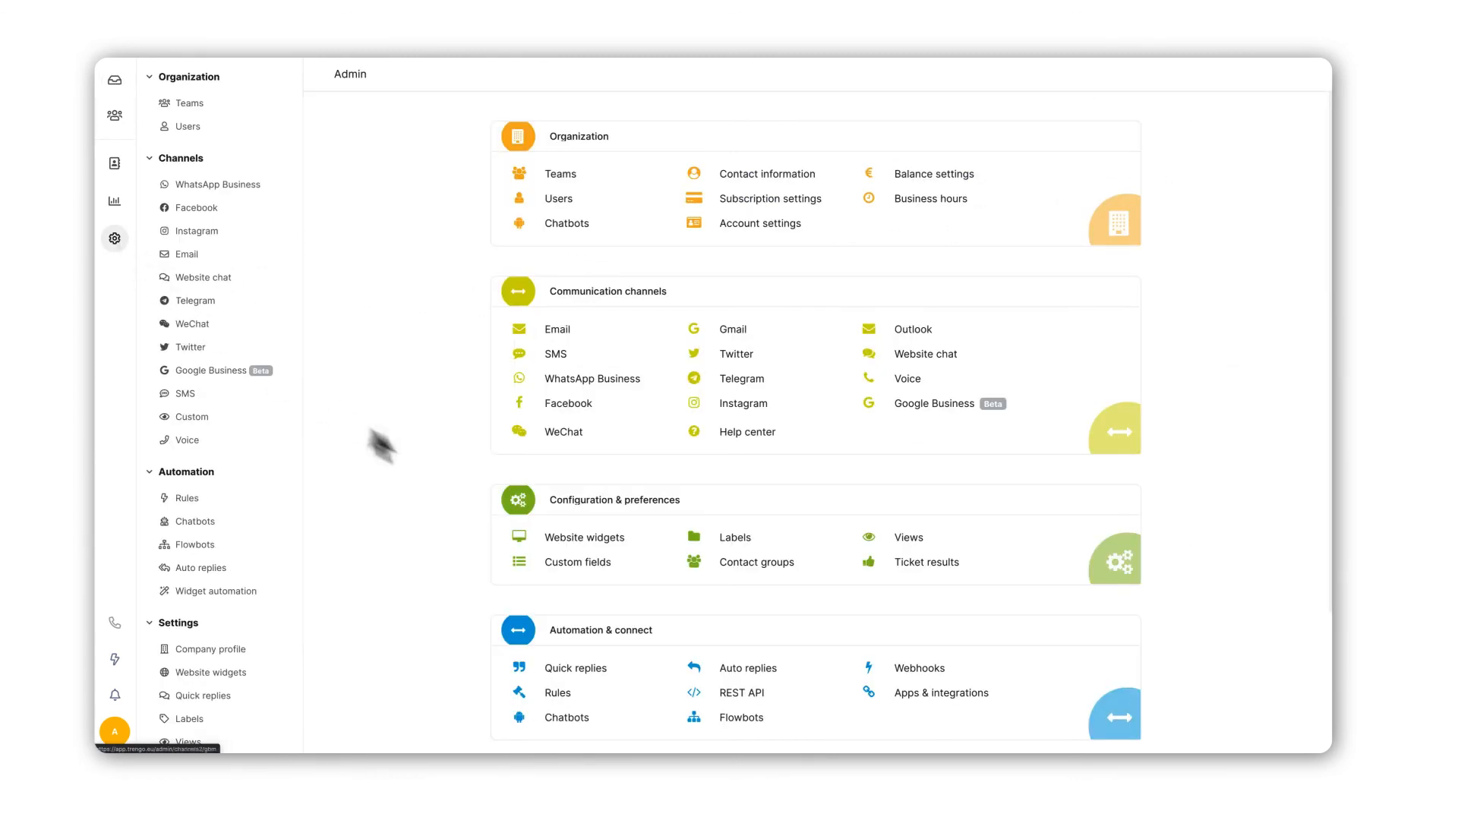
pyautogui.click(734, 537)
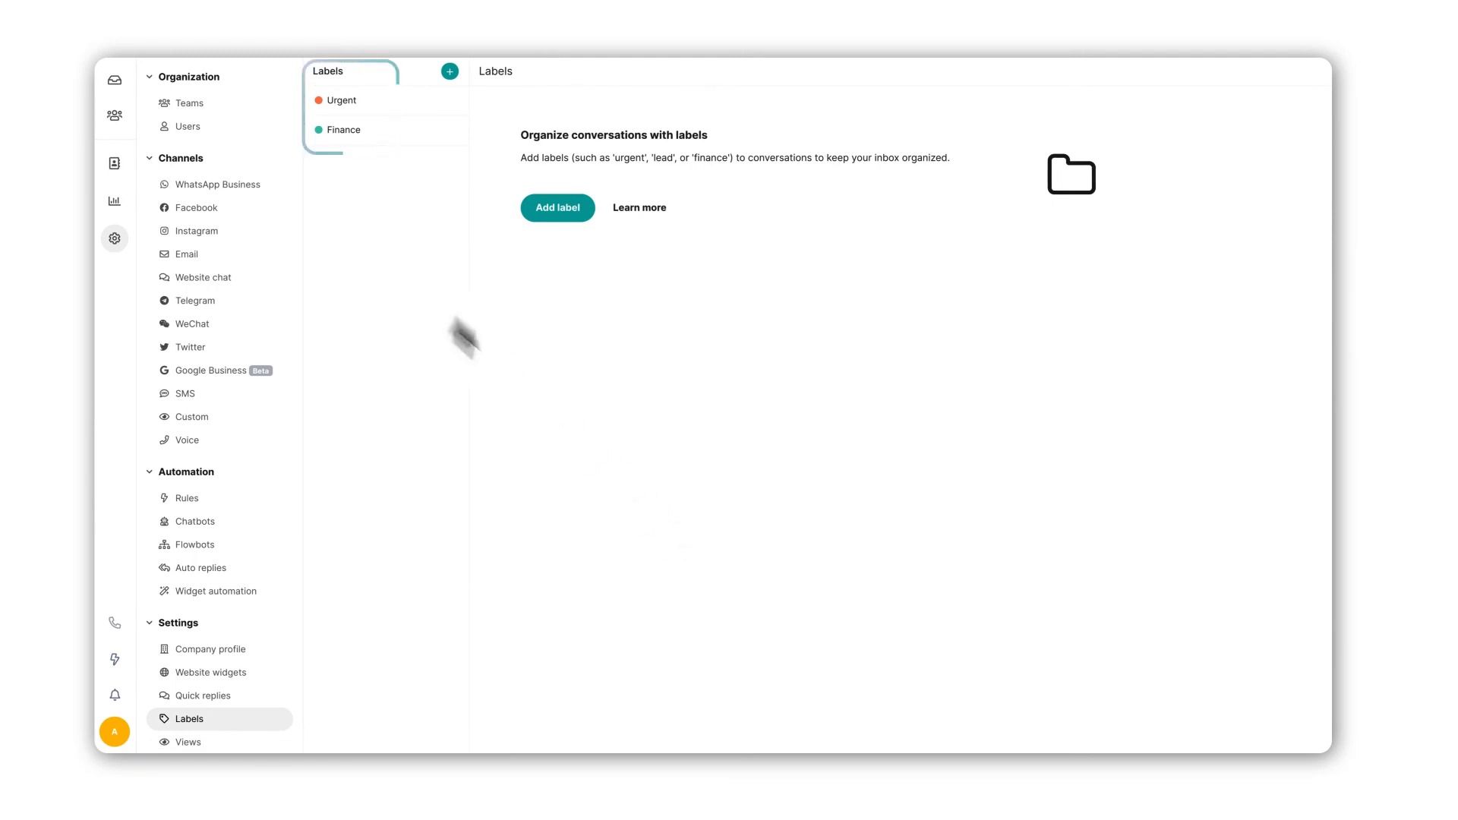
pyautogui.click(114, 79)
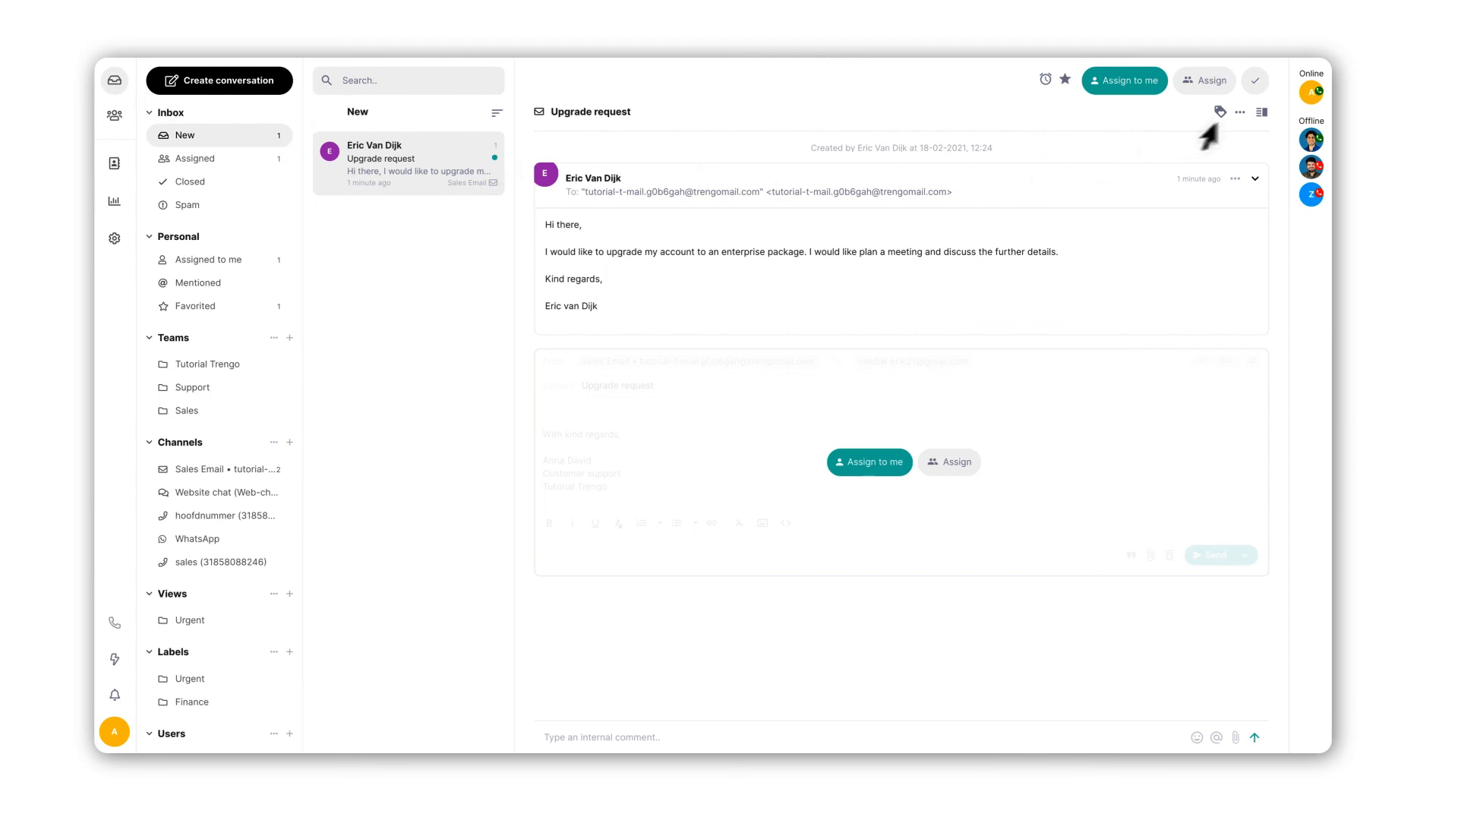
pyautogui.click(1238, 111)
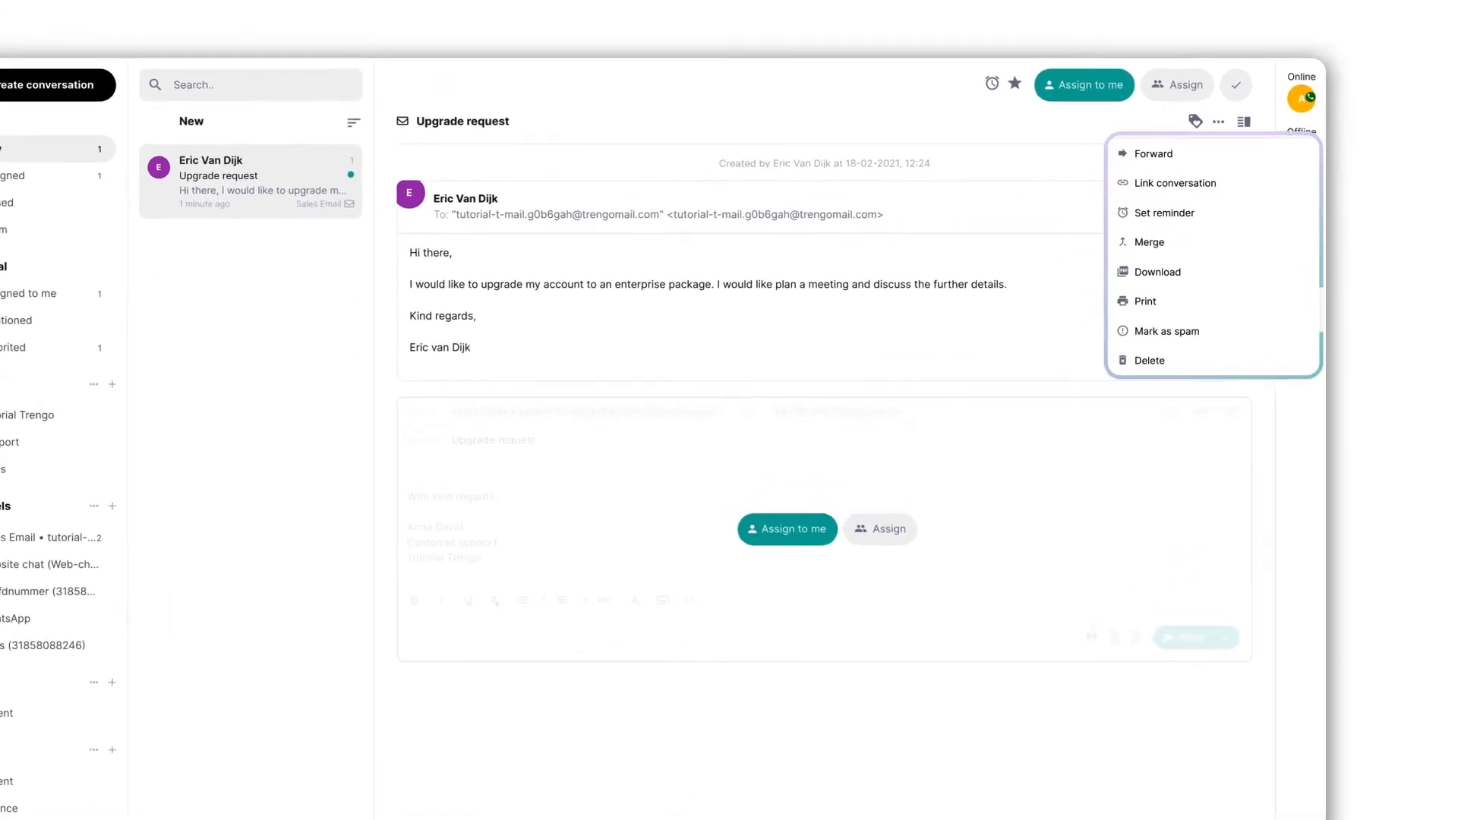